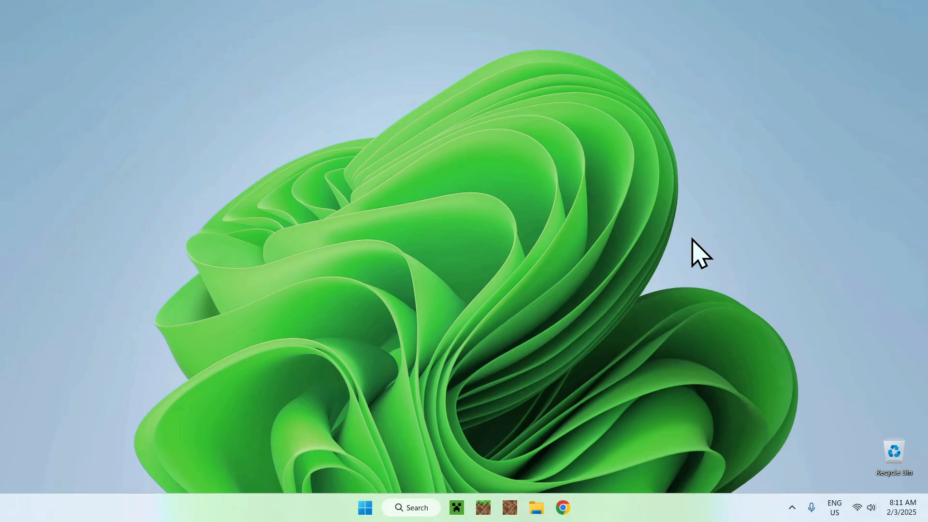
{"action": "mouse_move", "coordinate": [751, 255]}
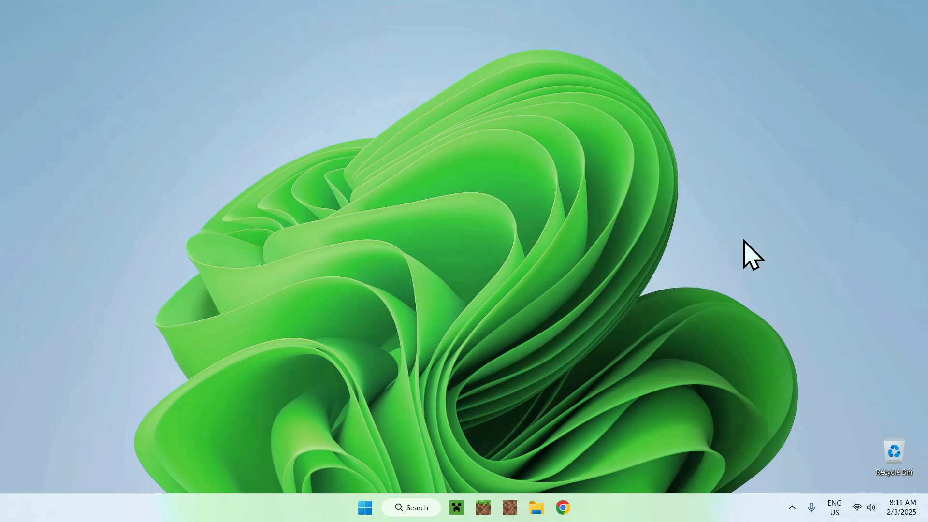
{"action": "mouse_move", "coordinate": [462, 296]}
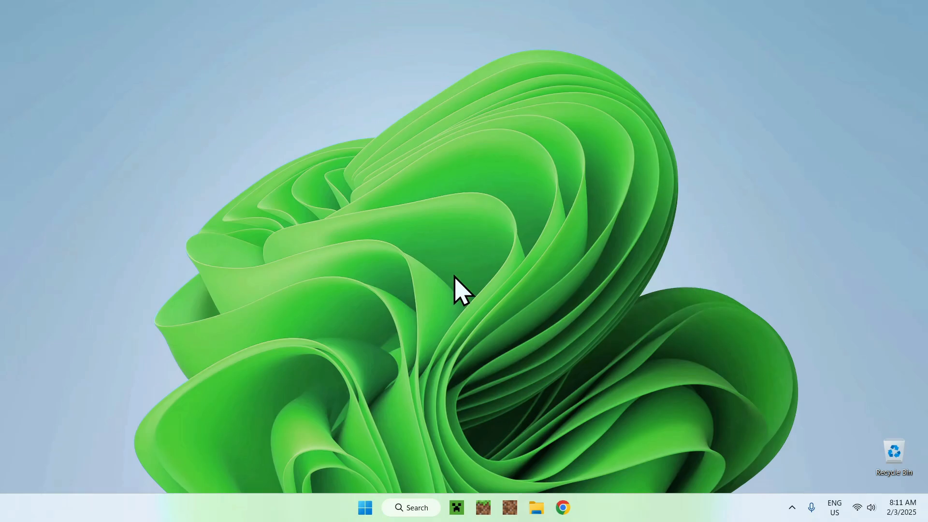
Step: Search Google for 'Modrinth' in a Chrome window
{"action": "left_click", "coordinate": [562, 507]}
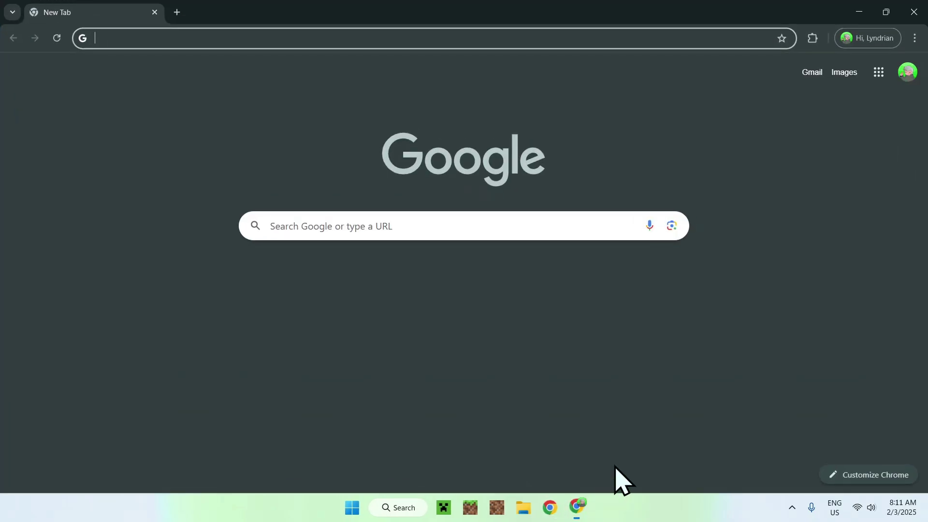
{"action": "mouse_move", "coordinate": [527, 372]}
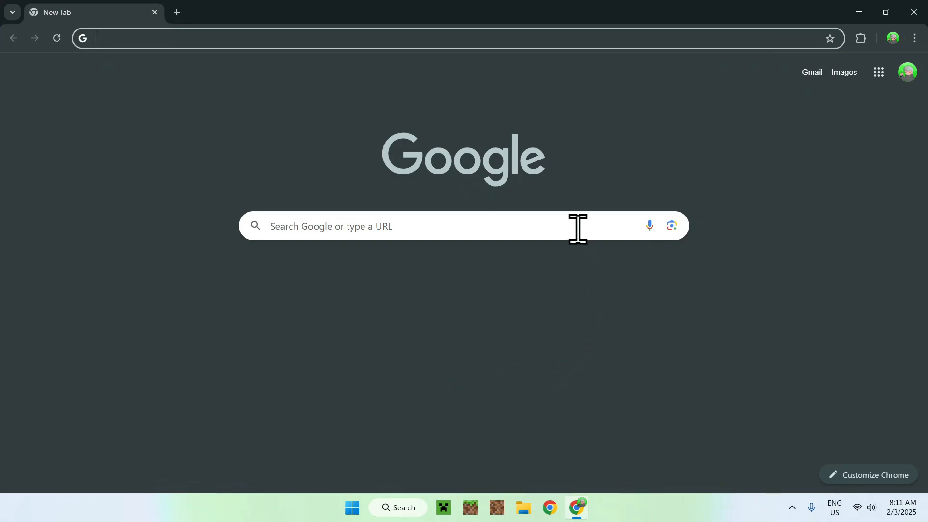
{"action": "left_click", "coordinate": [414, 225]}
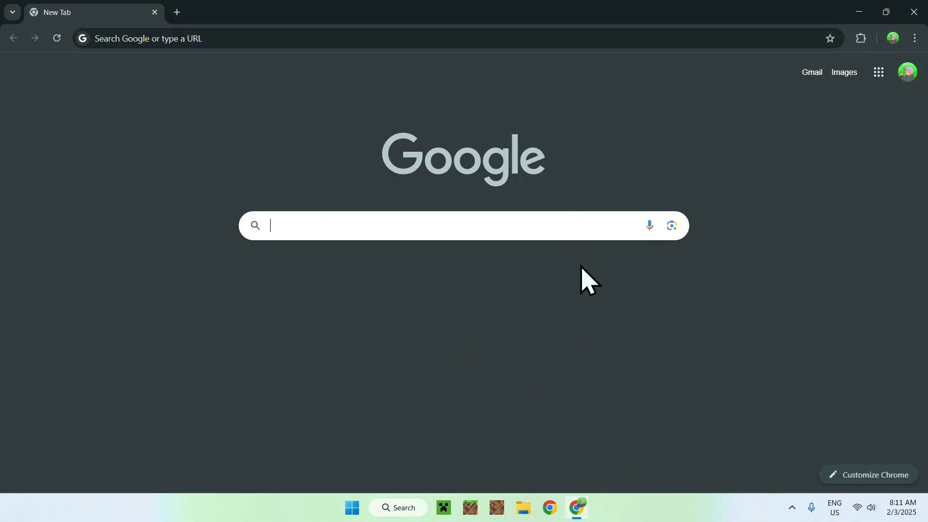
{"action": "type", "text": "Modrinth"}
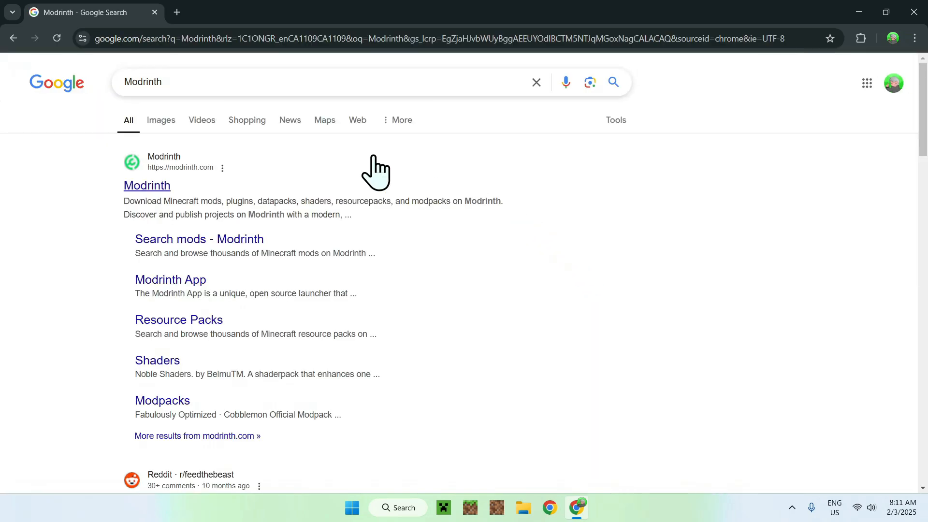
{"action": "mouse_move", "coordinate": [147, 185]}
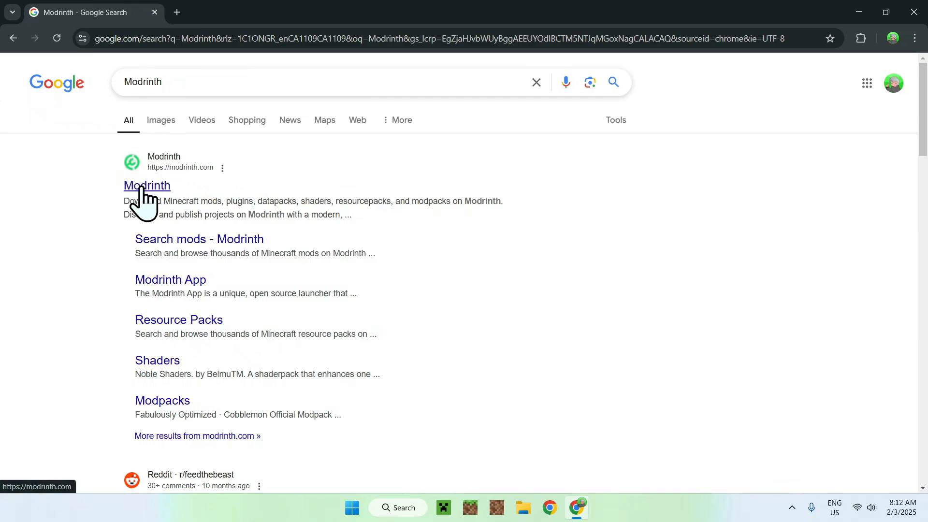
Step: Open Modrinth's Shaders listings and search for 'FastPBR'
{"action": "left_click", "coordinate": [146, 185]}
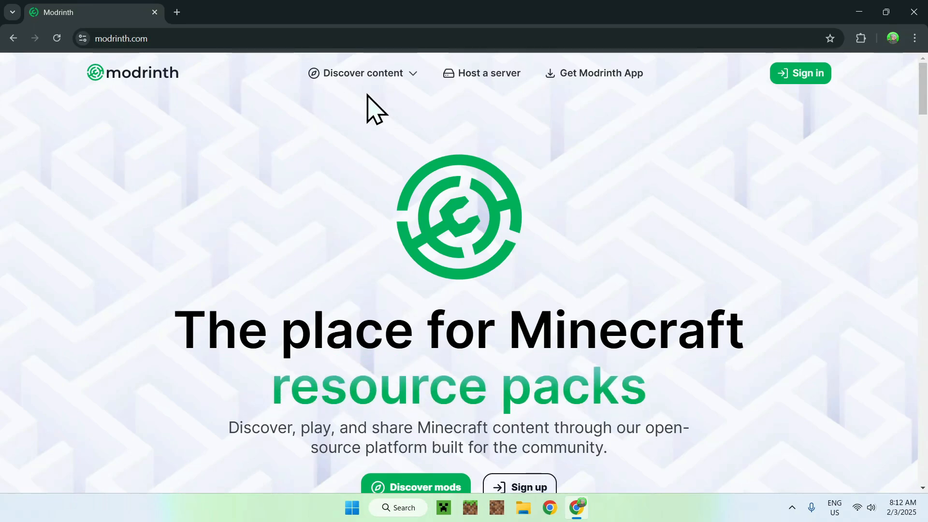
{"action": "left_click", "coordinate": [362, 73]}
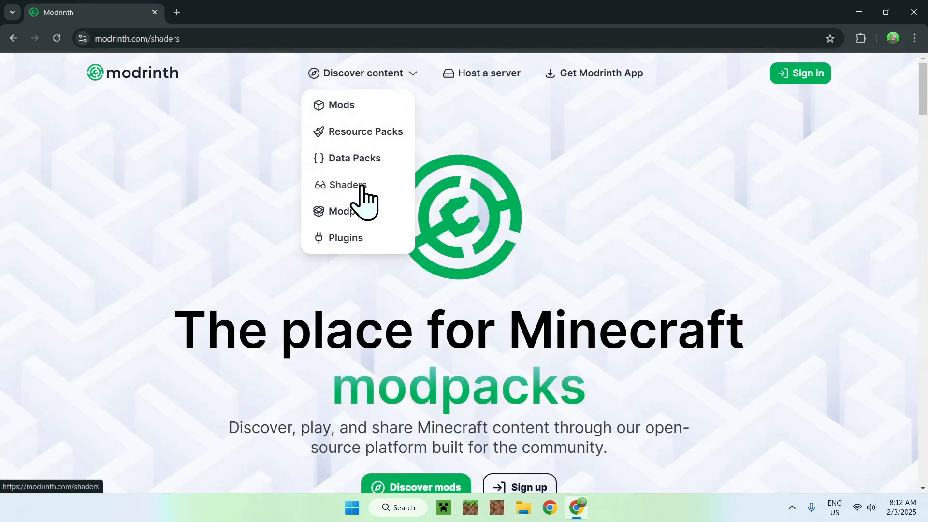
{"action": "left_click", "coordinate": [346, 185]}
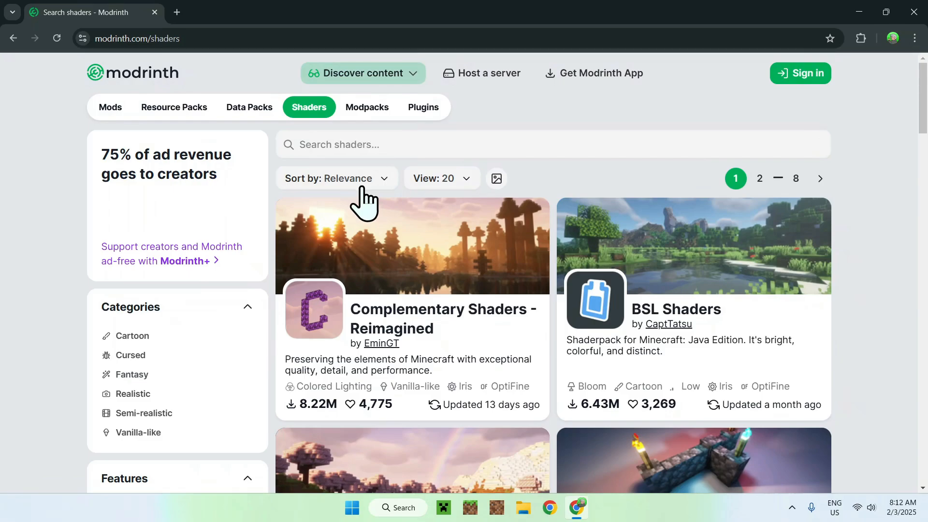
{"action": "left_click", "coordinate": [531, 144]}
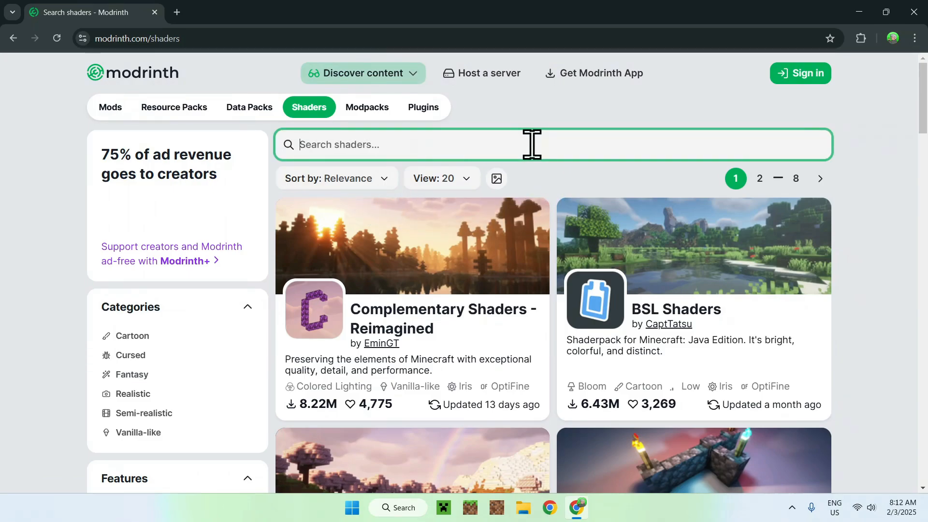
{"action": "mouse_move", "coordinate": [559, 192]}
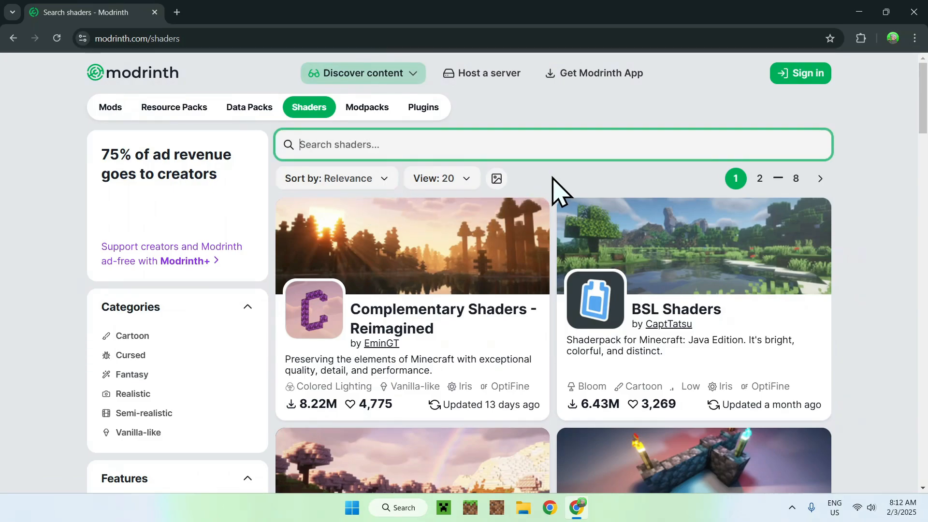
{"action": "type", "text": "Fast"}
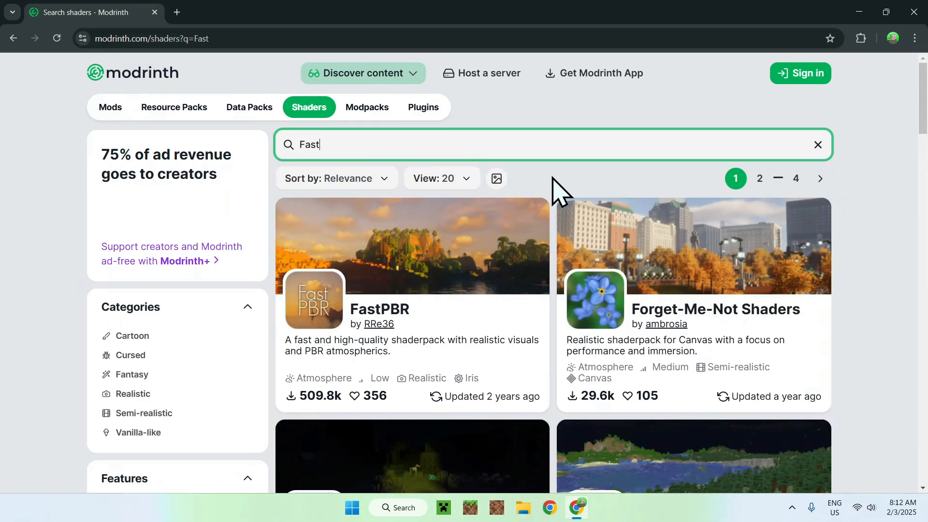
{"action": "type", "text": "PBR"}
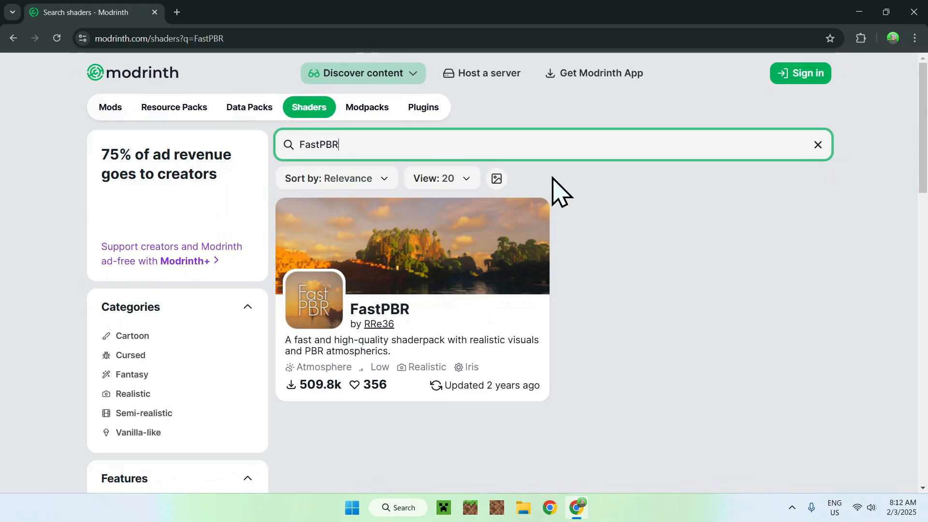
{"action": "mouse_move", "coordinate": [622, 246]}
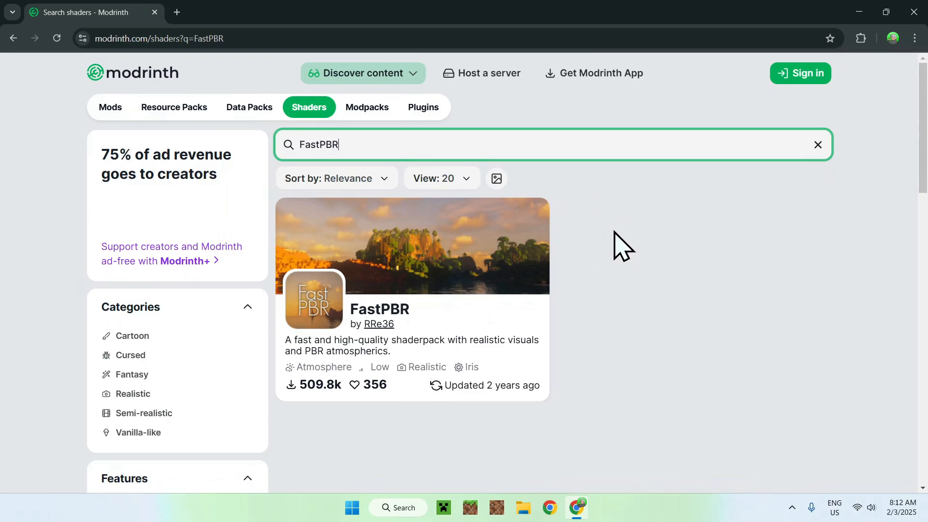
{"action": "mouse_move", "coordinate": [370, 320]}
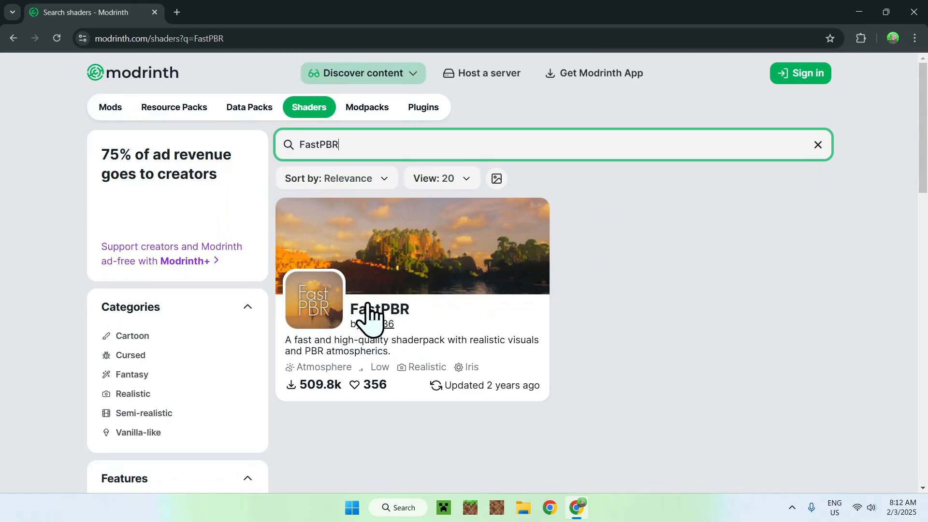
Step: Download FastPBR version 1.1 from its Modrinth Versions list
{"action": "left_click", "coordinate": [380, 309]}
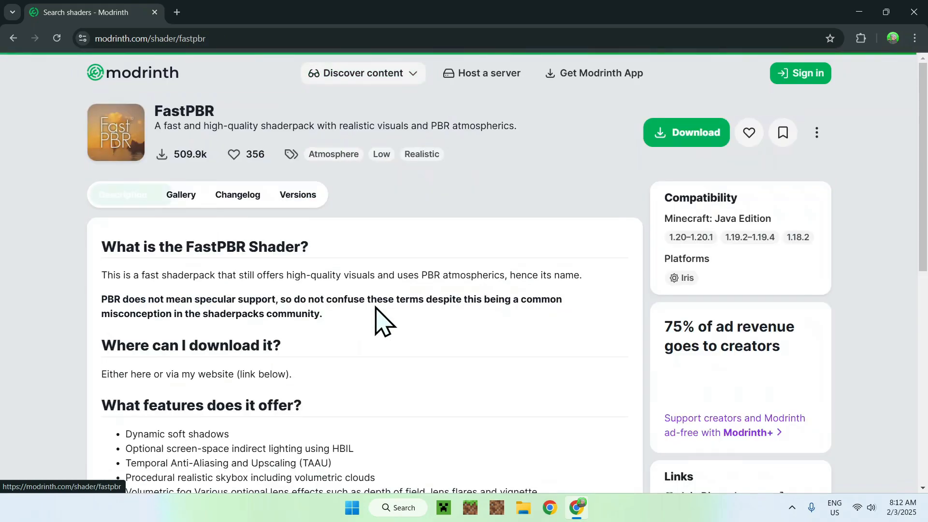
{"action": "left_click", "coordinate": [122, 195]}
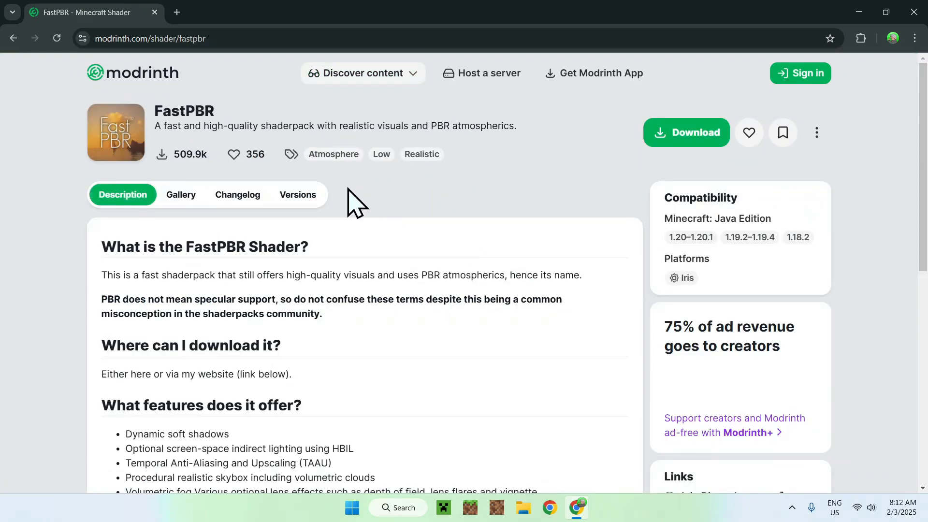
{"action": "mouse_move", "coordinate": [365, 197]}
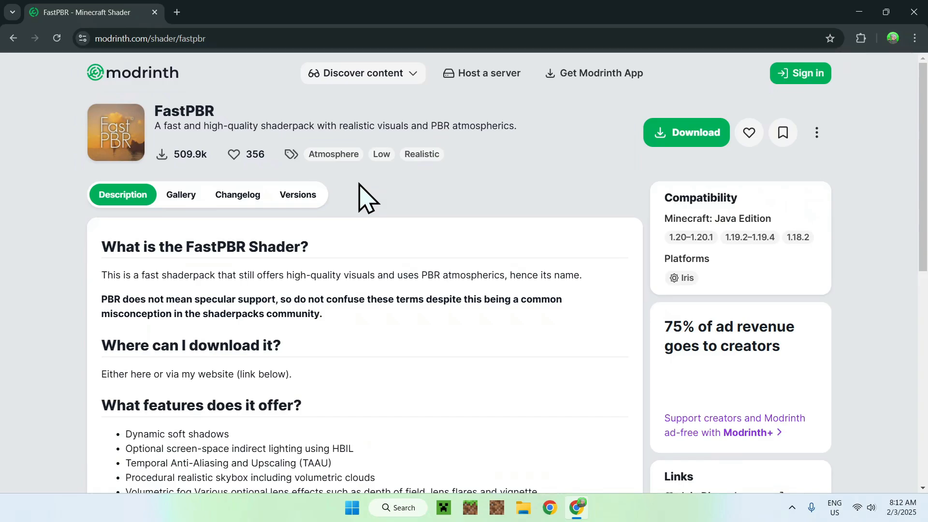
{"action": "left_click", "coordinate": [298, 195]}
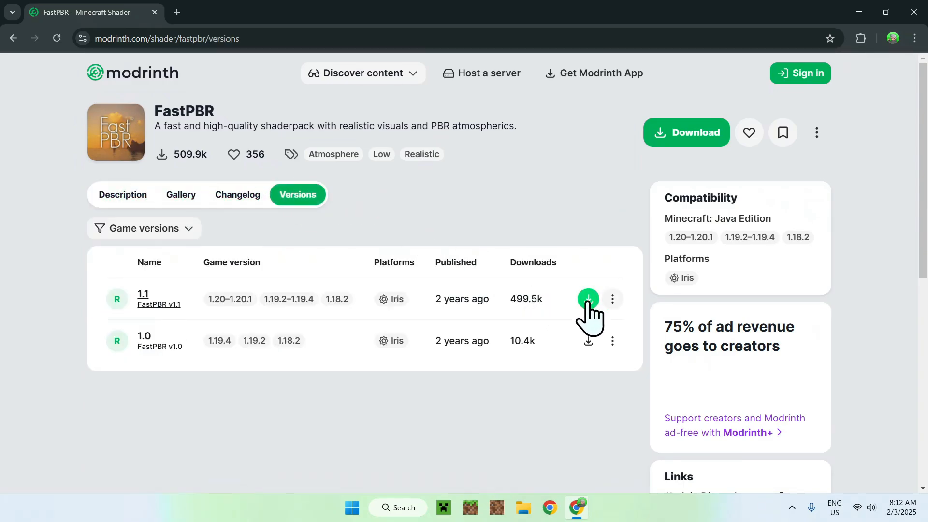
{"action": "left_click", "coordinate": [588, 299]}
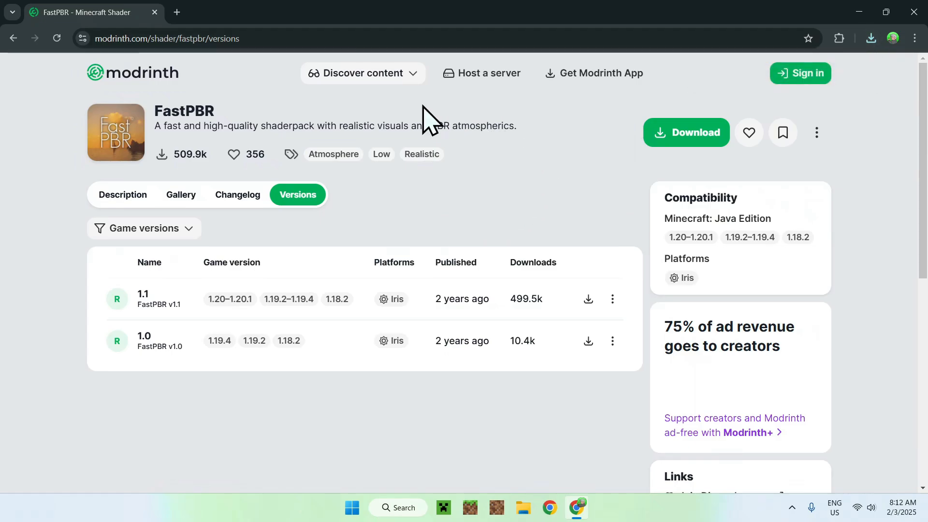
Step: Search Google for 'Iris Shaders' in a new tab
{"action": "left_click", "coordinate": [319, 12]}
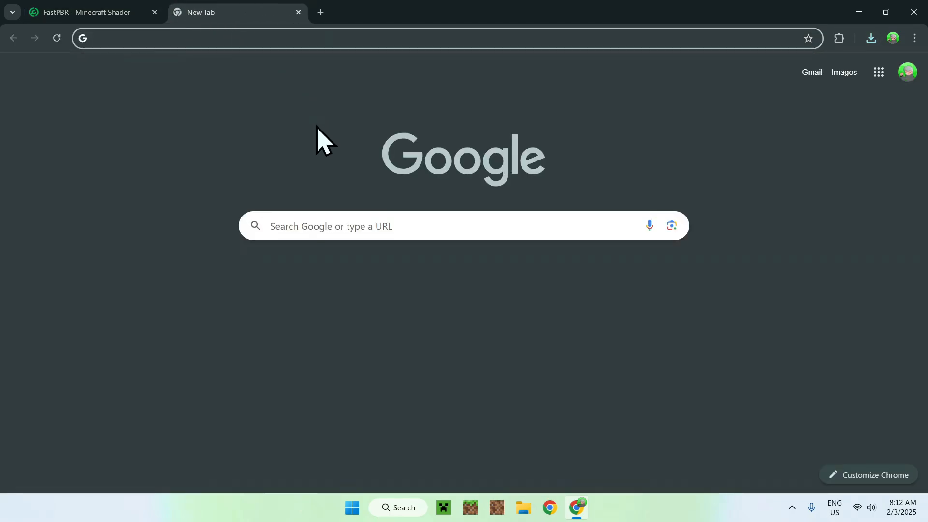
{"action": "left_click", "coordinate": [415, 226]}
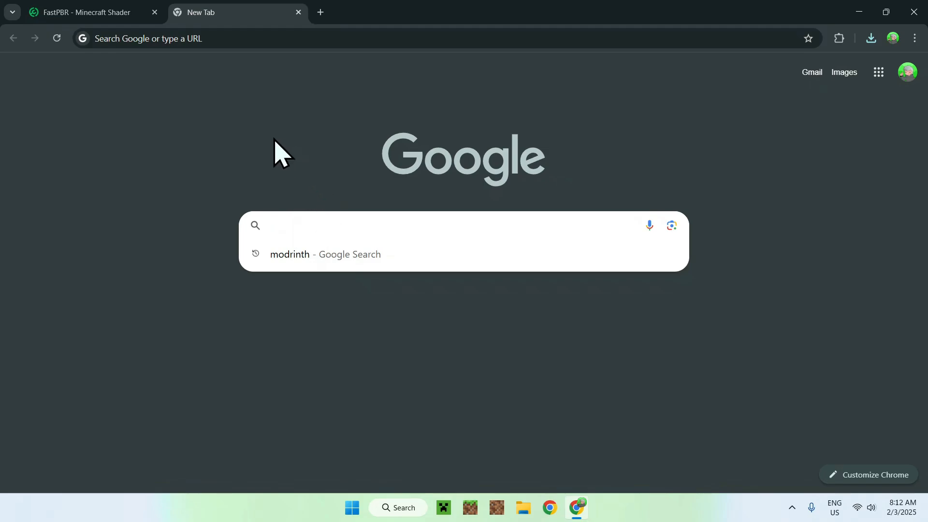
{"action": "type", "text": "Iris Sha"}
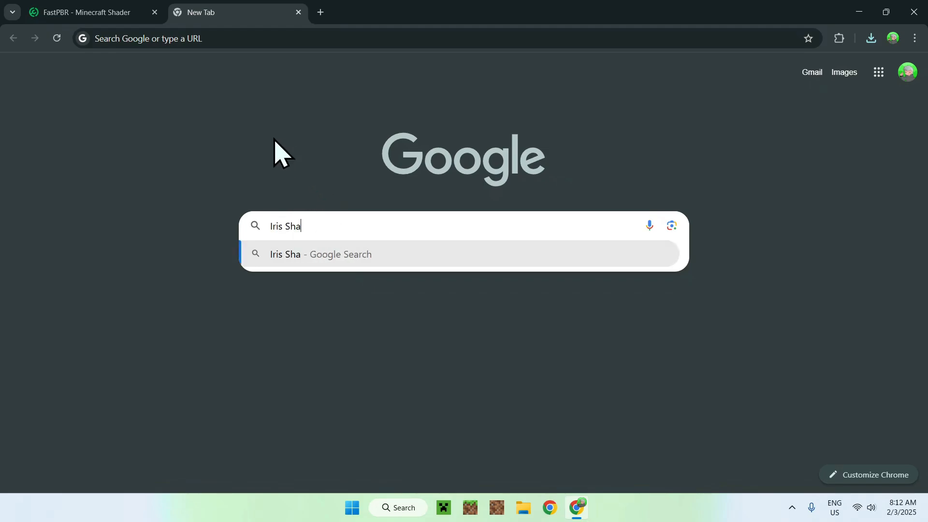
{"action": "key", "text": "Return"}
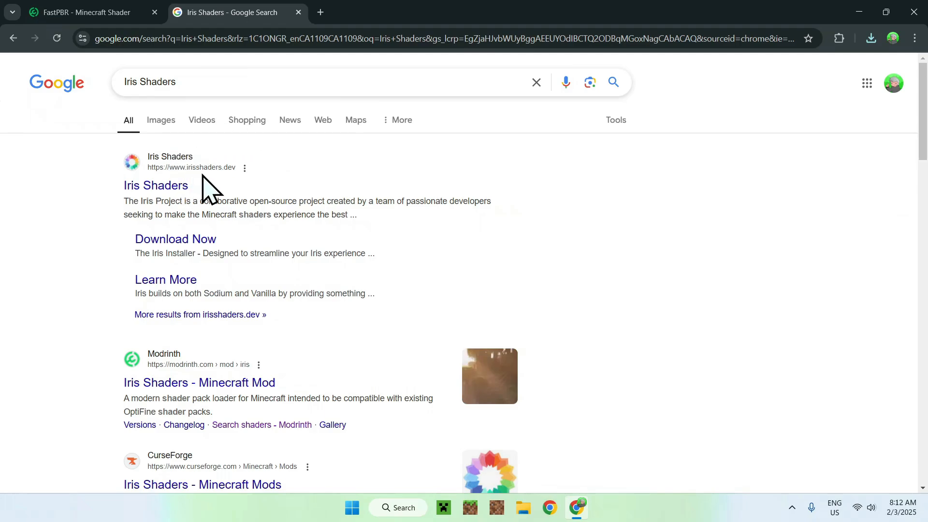
{"action": "mouse_move", "coordinate": [156, 185]}
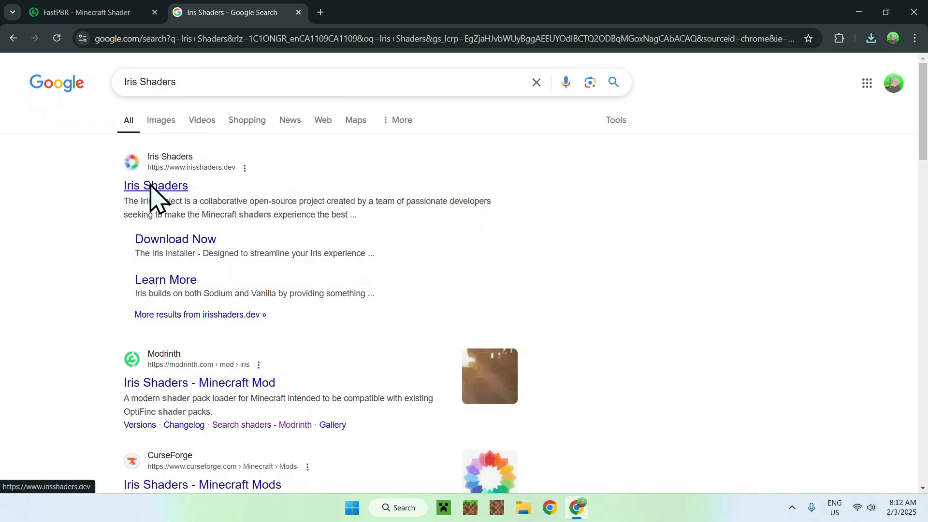
Step: Open irisshaders.dev and go to its download page for the installer jar
{"action": "left_click", "coordinate": [155, 185]}
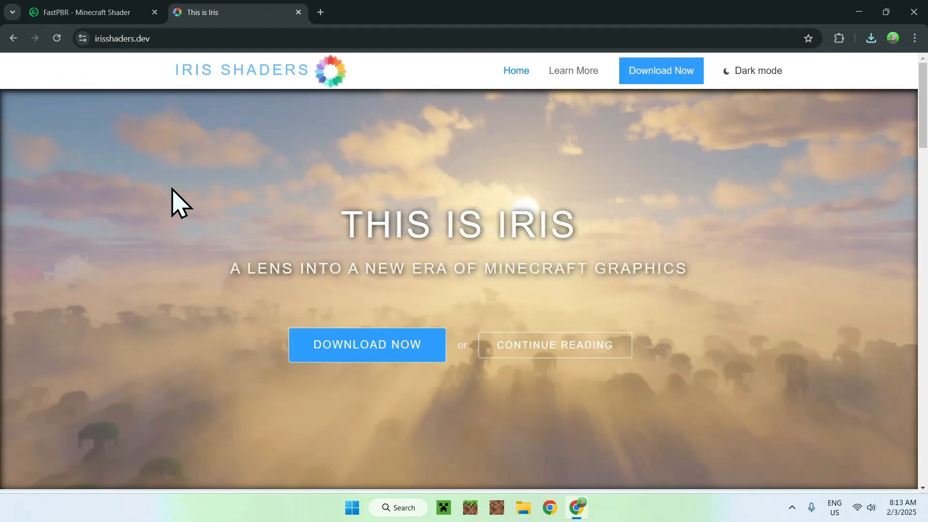
{"action": "mouse_move", "coordinate": [92, 181]}
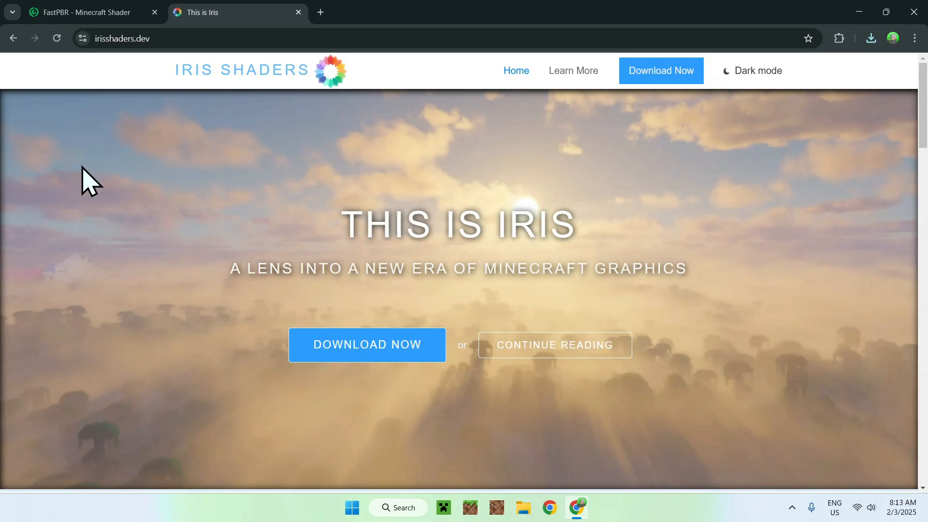
{"action": "mouse_move", "coordinate": [364, 390]}
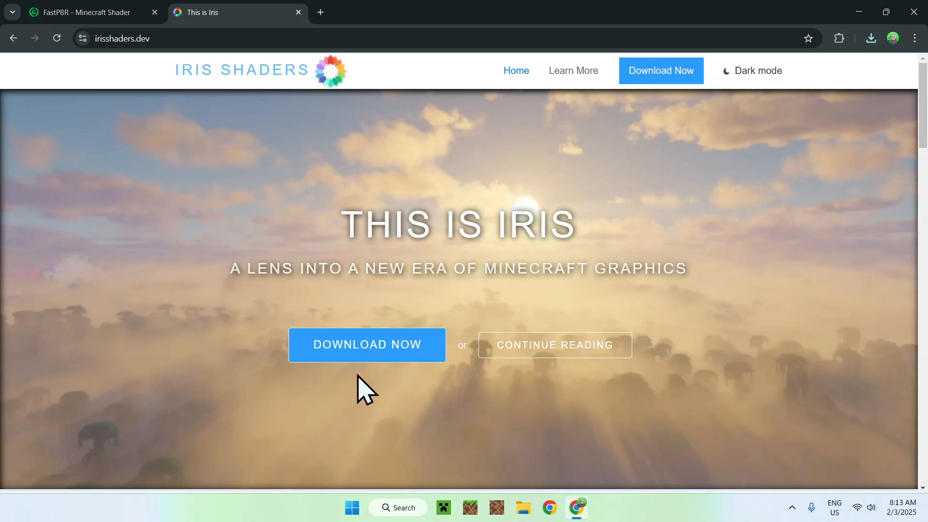
{"action": "left_click", "coordinate": [366, 344]}
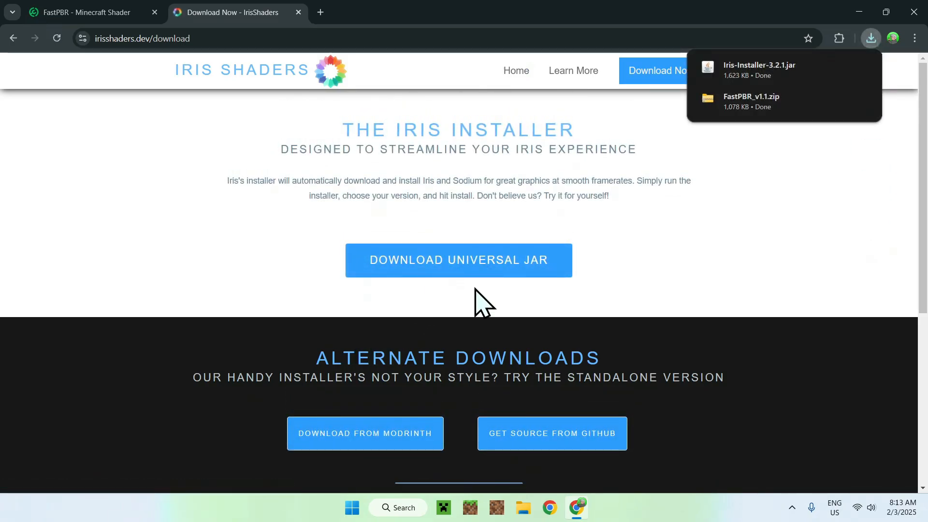
{"action": "mouse_move", "coordinate": [322, 33]}
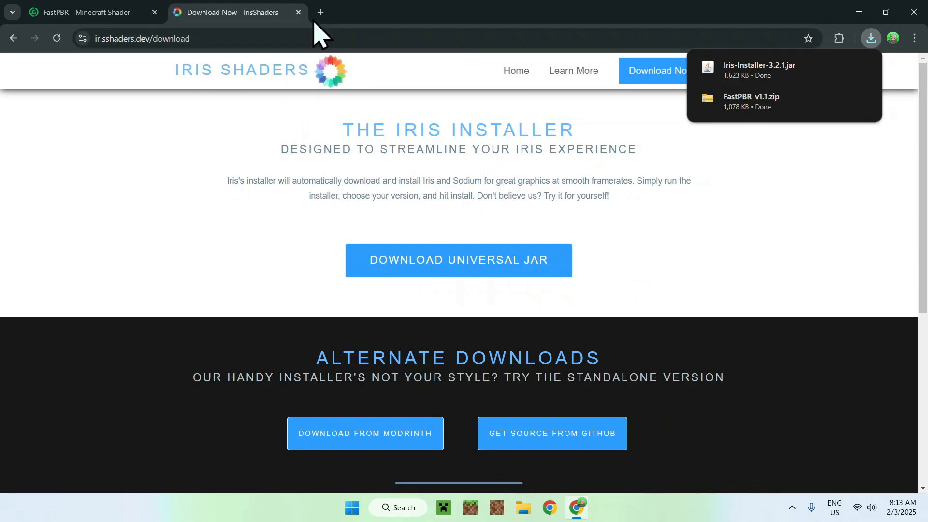
Step: Search Google for 'JDK 23' in a third tab
{"action": "left_click", "coordinate": [320, 12]}
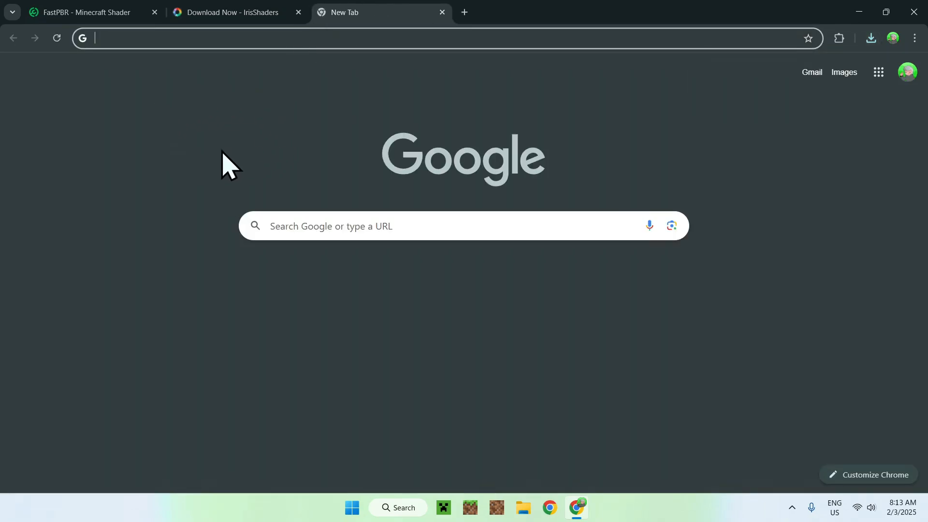
{"action": "mouse_move", "coordinate": [293, 323]}
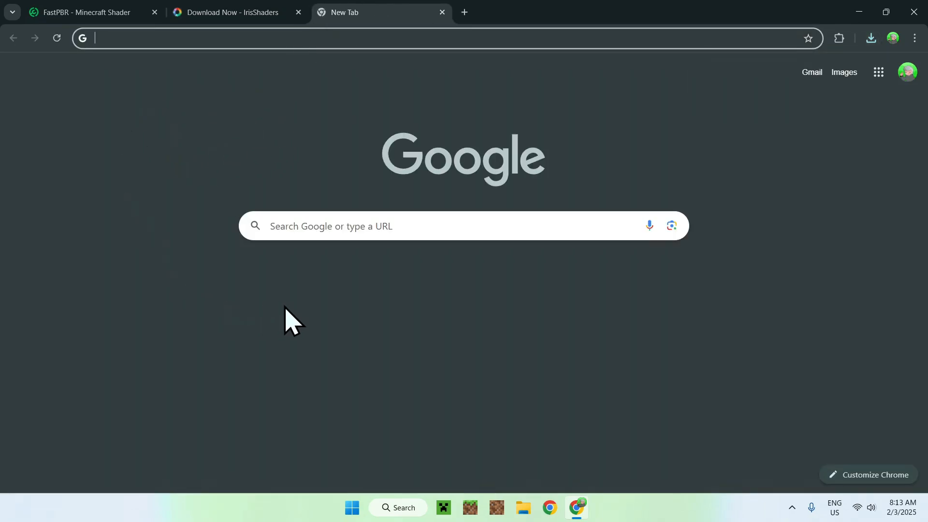
{"action": "left_click", "coordinate": [414, 226]}
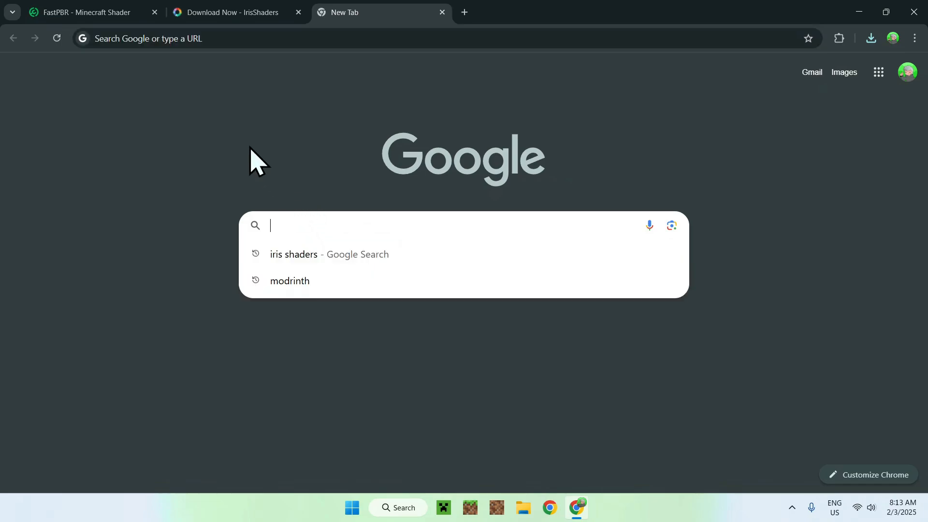
{"action": "type", "text": "JDK 23"}
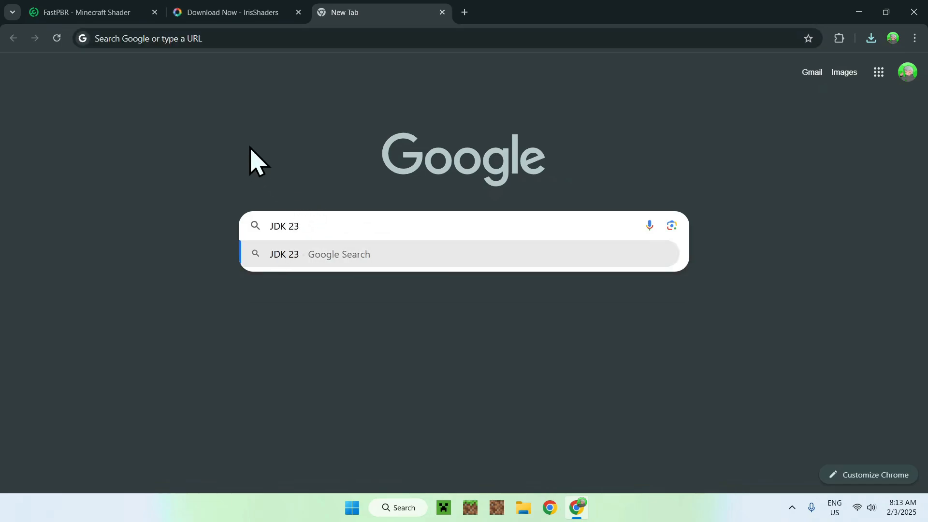
{"action": "key", "text": "Return"}
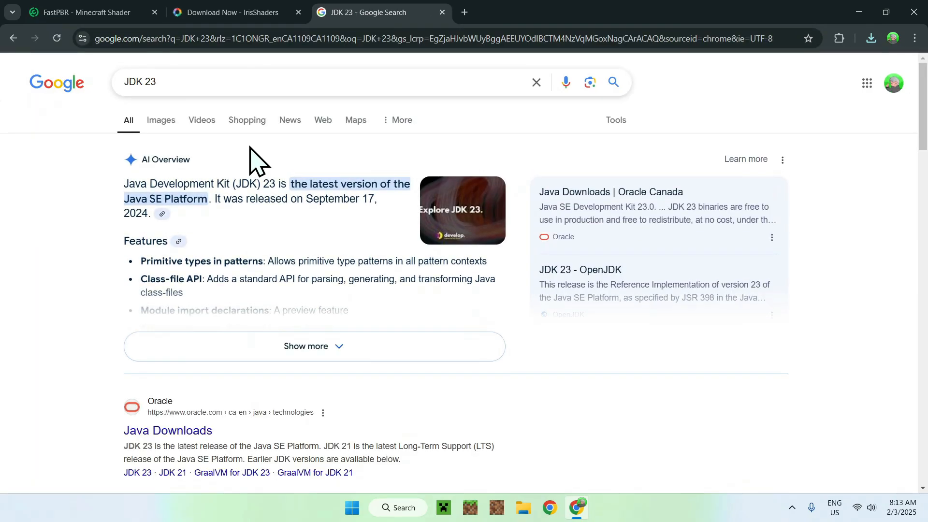
{"action": "mouse_move", "coordinate": [100, 447]}
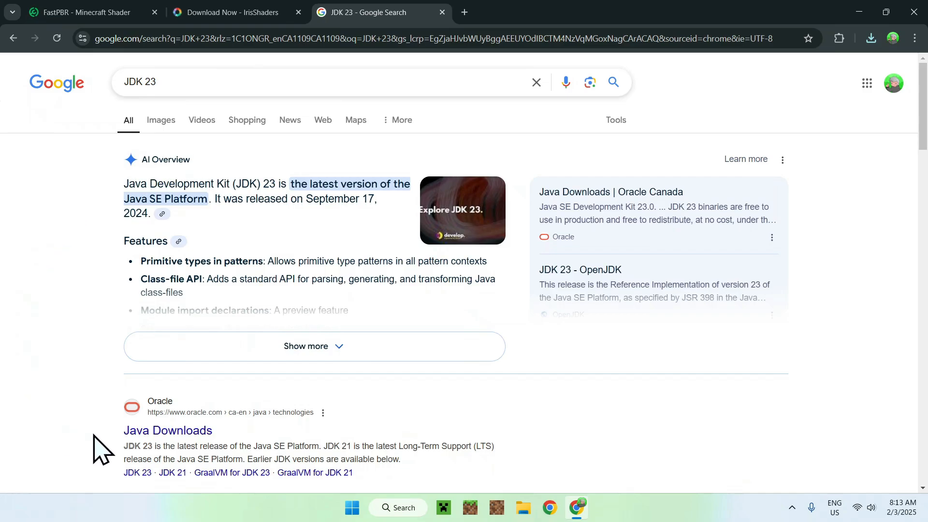
{"action": "mouse_move", "coordinate": [89, 441]}
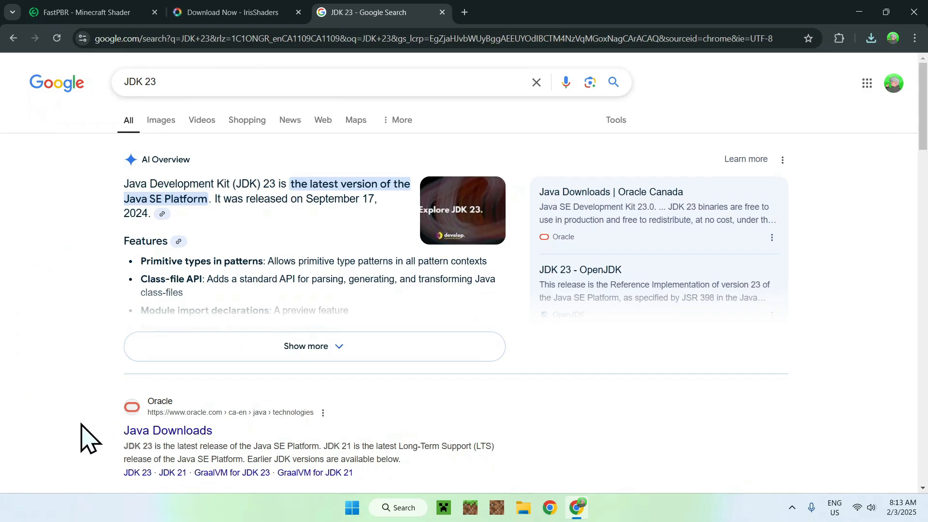
{"action": "mouse_move", "coordinate": [115, 450]}
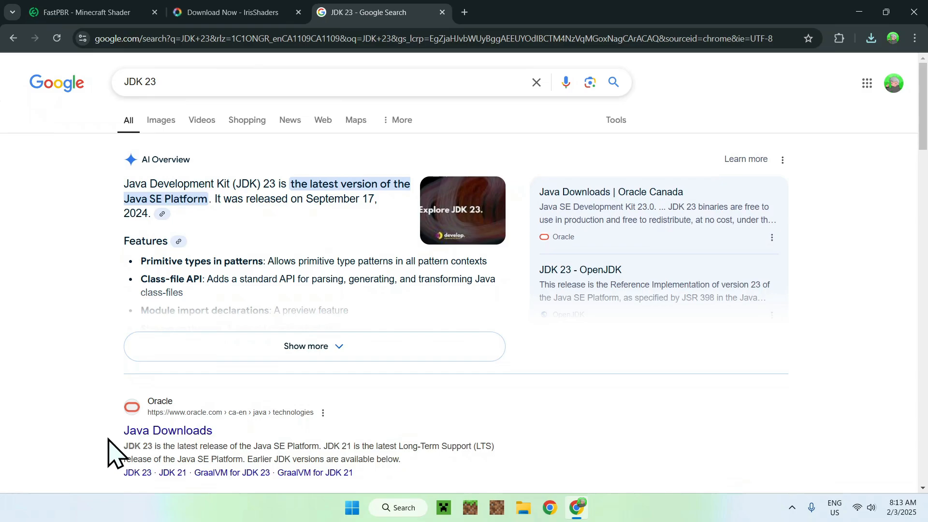
Step: Open Oracle Java Downloads, accept cookies, and show the JDK 23 Windows files
{"action": "left_click", "coordinate": [168, 431]}
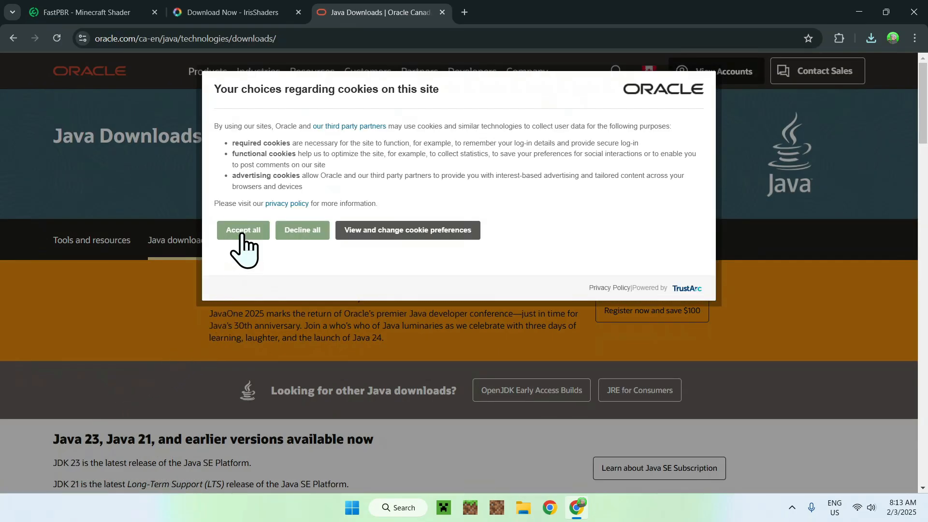
{"action": "left_click", "coordinate": [242, 229]}
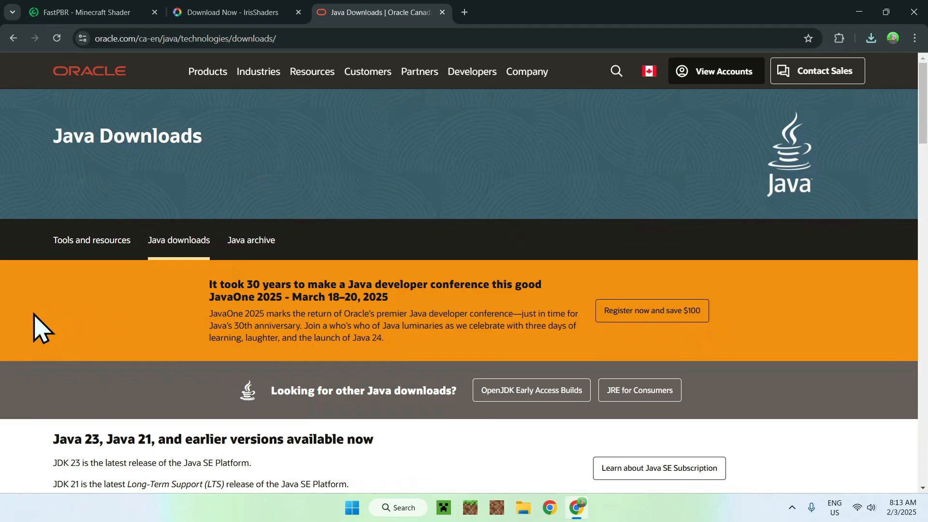
{"action": "mouse_move", "coordinate": [45, 296]}
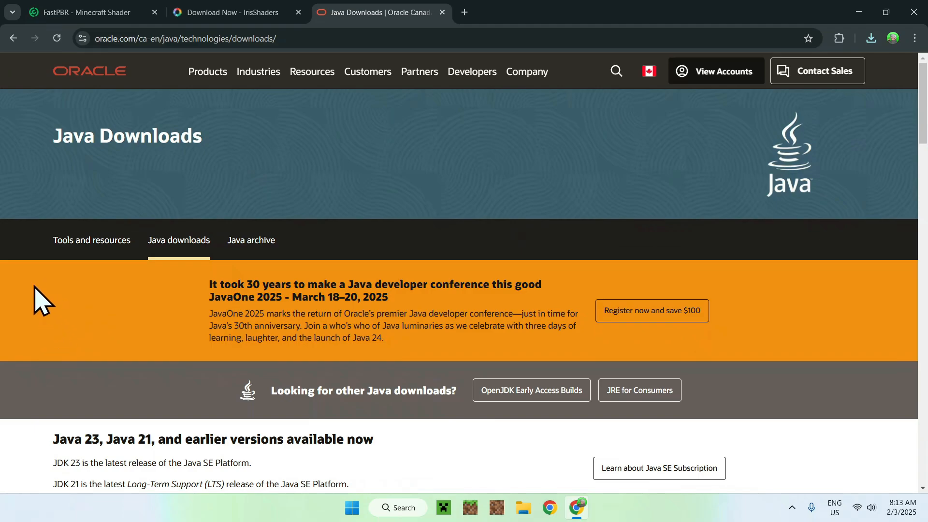
{"action": "scroll", "scroll_direction": "down", "scroll_amount": 3}
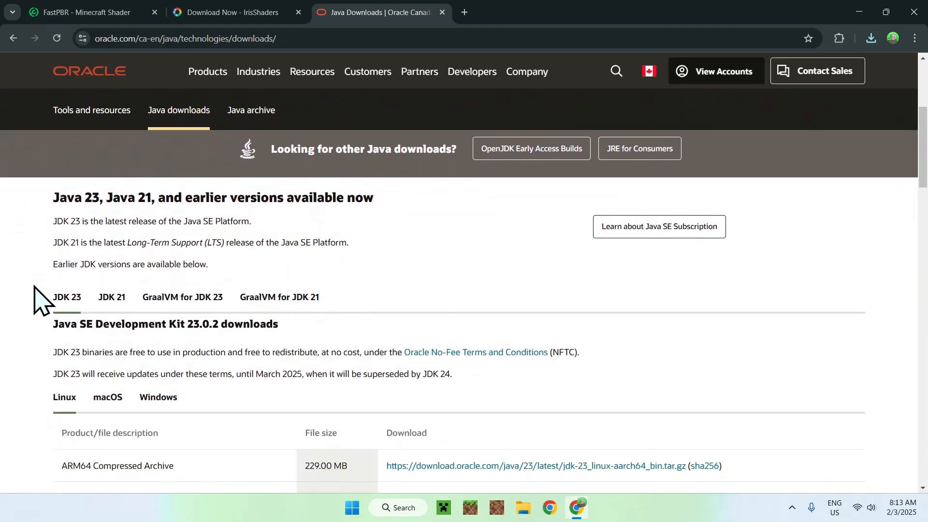
{"action": "scroll", "scroll_direction": "down", "scroll_amount": 3}
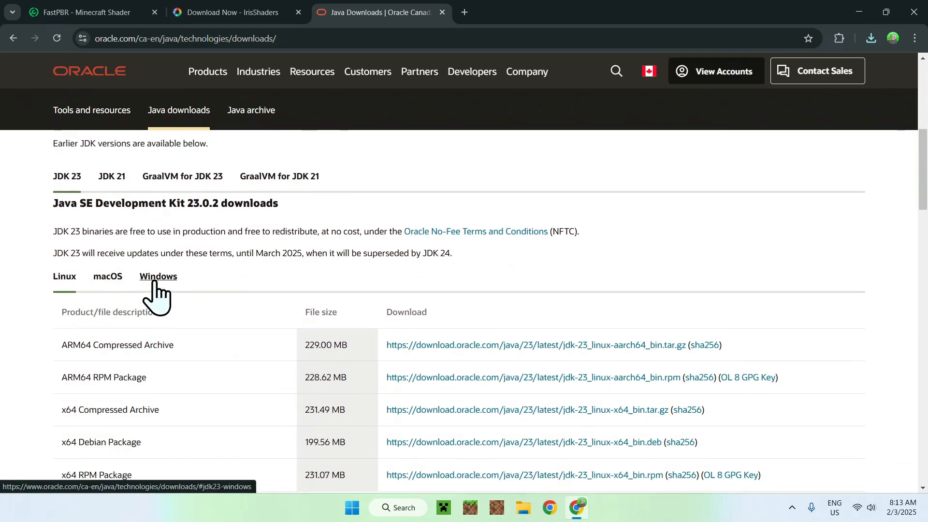
{"action": "left_click", "coordinate": [158, 276]}
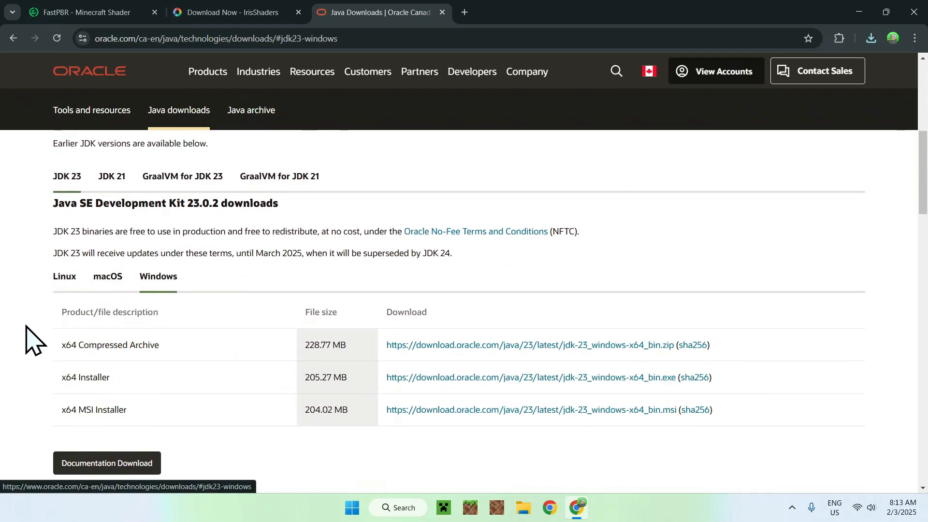
{"action": "mouse_move", "coordinate": [51, 382]}
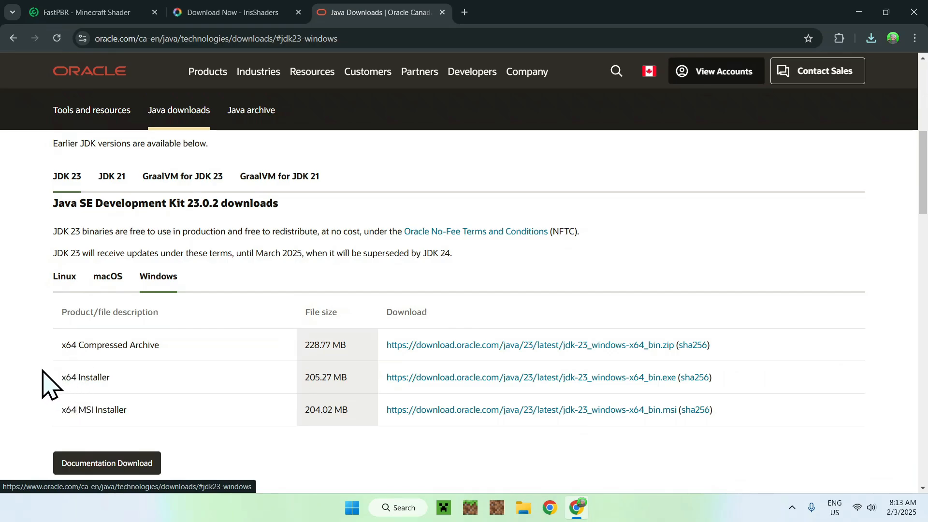
{"action": "double_click", "coordinate": [84, 378]}
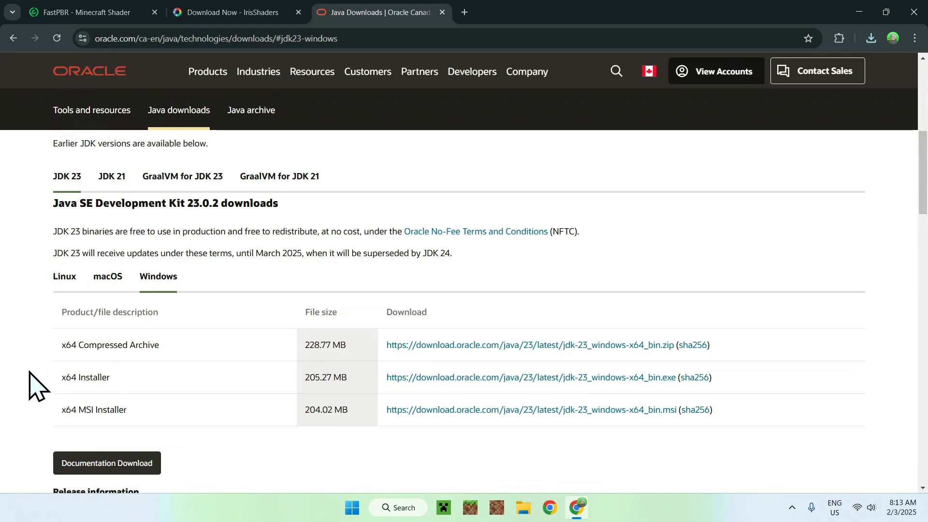
{"action": "mouse_move", "coordinate": [50, 385]}
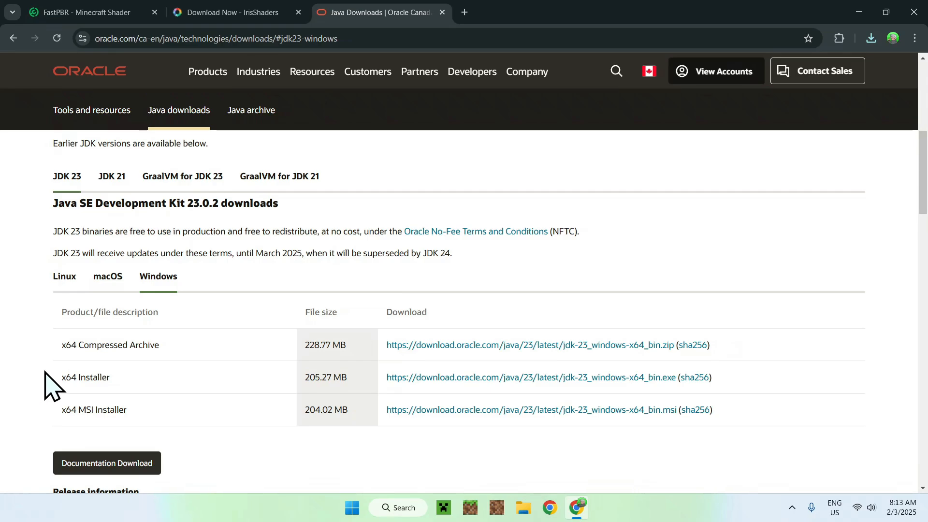
{"action": "mouse_move", "coordinate": [917, 11]}
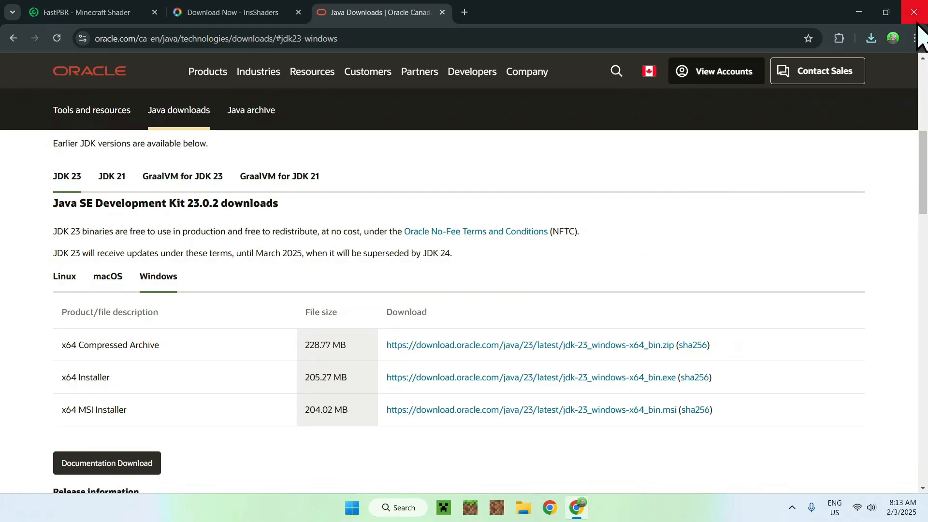
Step: Close Chrome and select Iris-Installer-3.2.1.jar in the Downloads folder
{"action": "left_click", "coordinate": [919, 12]}
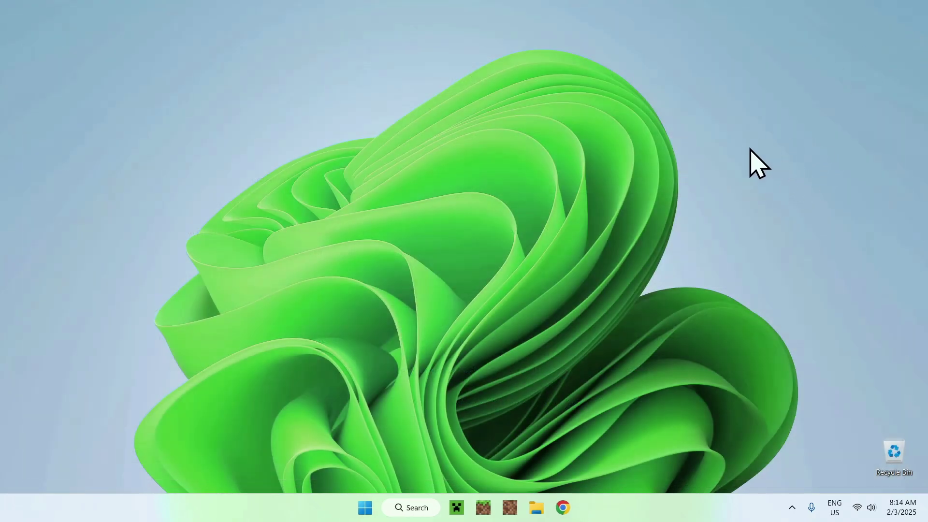
{"action": "mouse_move", "coordinate": [539, 507]}
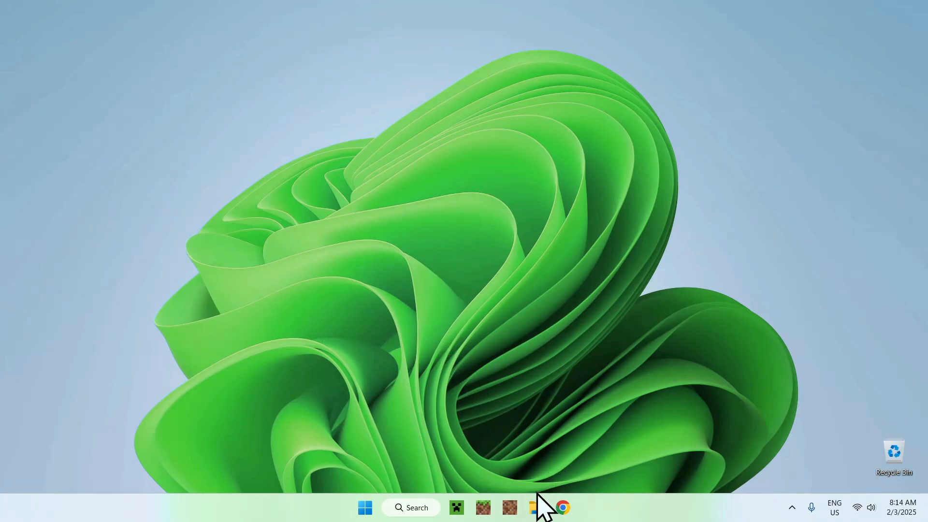
{"action": "left_click", "coordinate": [535, 507]}
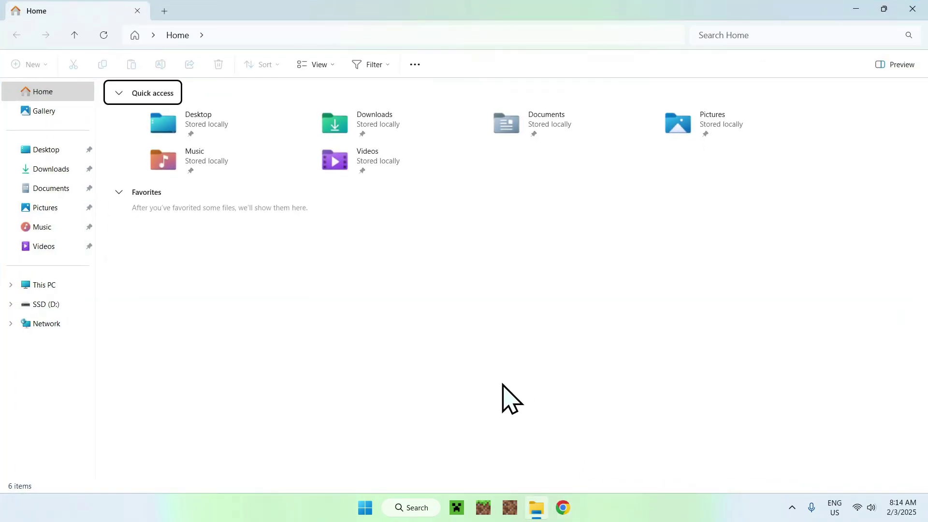
{"action": "left_click", "coordinate": [52, 169]}
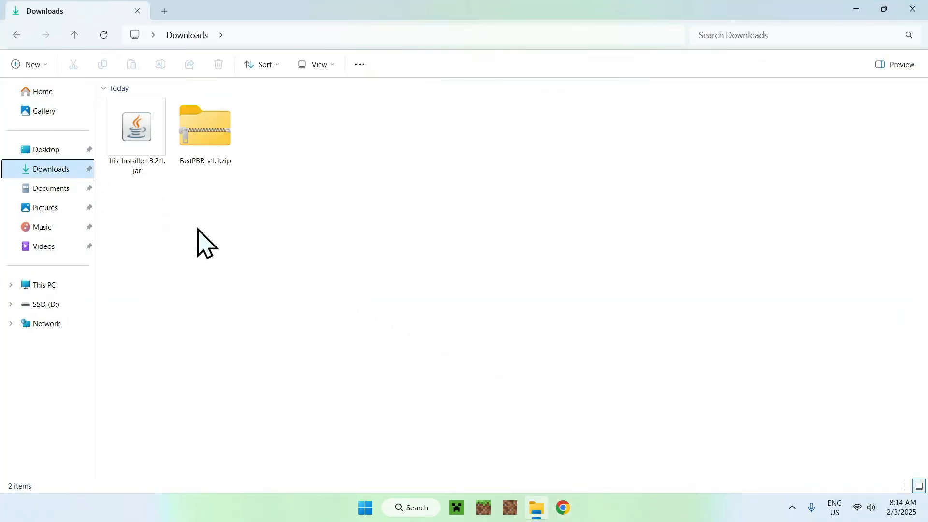
{"action": "mouse_move", "coordinate": [118, 204]}
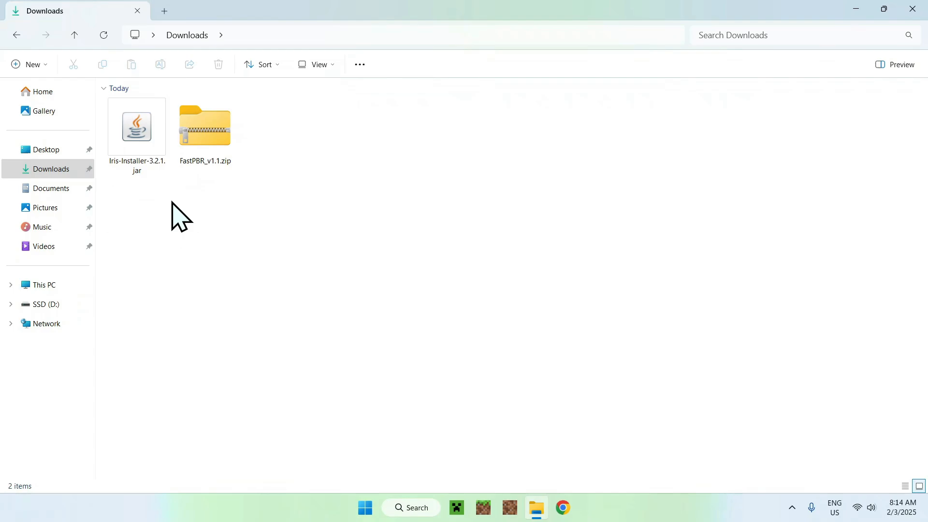
{"action": "left_click", "coordinate": [137, 126]}
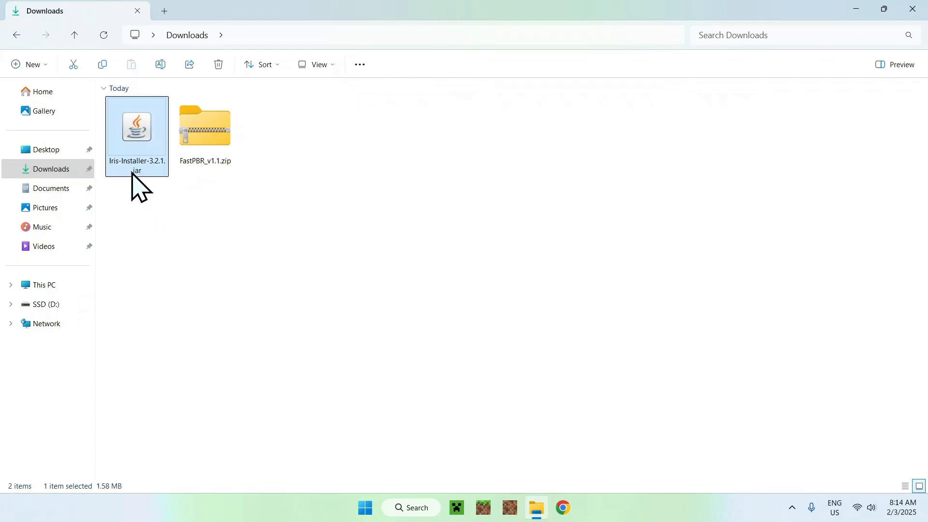
Step: Run Iris-Installer-3.2.1.jar, install Iris for 1.21.4 into .minecraft, then close it
{"action": "double_click", "coordinate": [137, 125]}
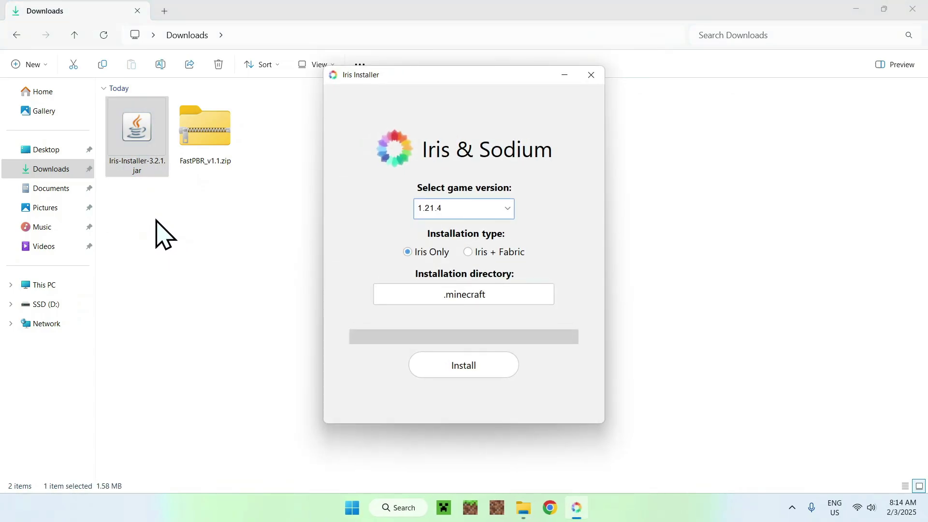
{"action": "mouse_move", "coordinate": [349, 198]}
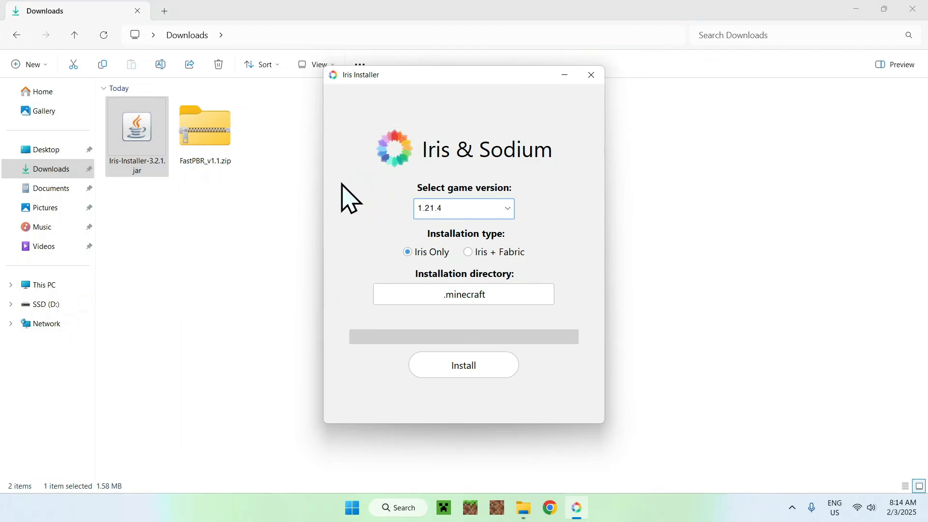
{"action": "mouse_move", "coordinate": [378, 211]}
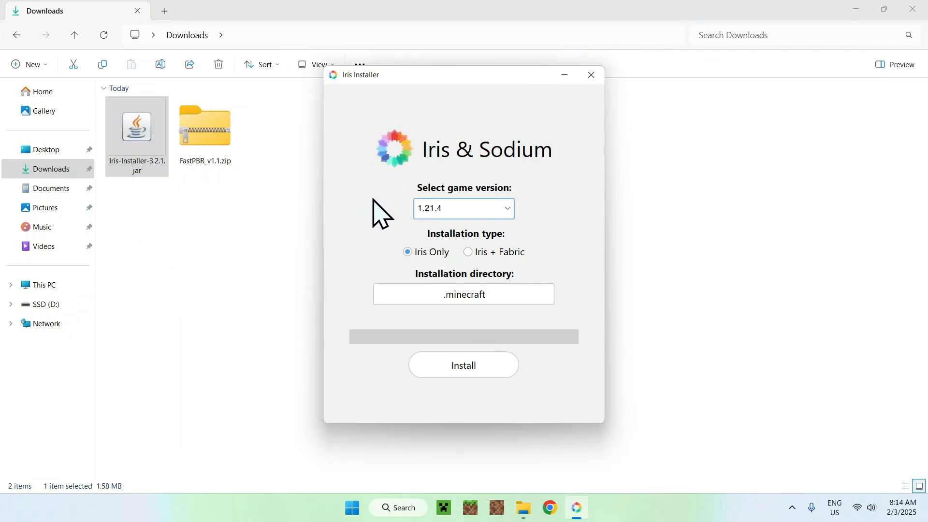
{"action": "mouse_move", "coordinate": [367, 207]}
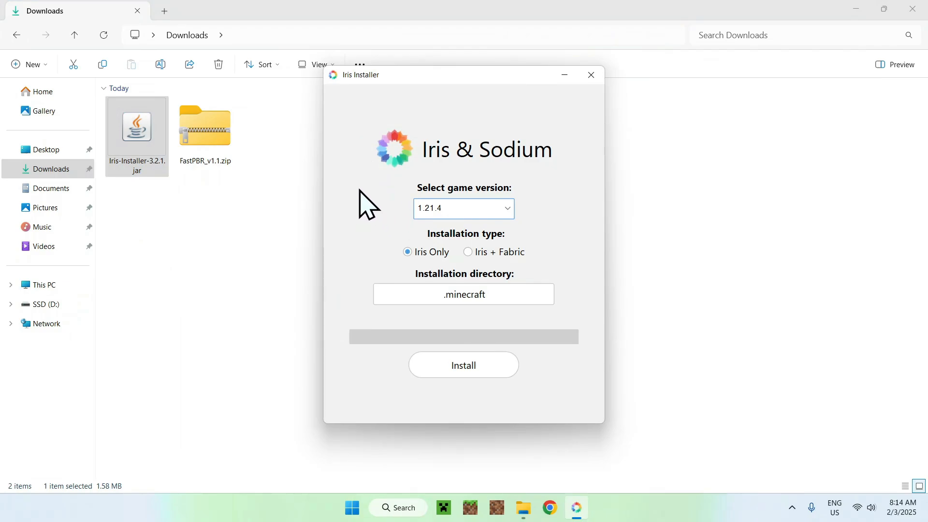
{"action": "mouse_move", "coordinate": [367, 215]}
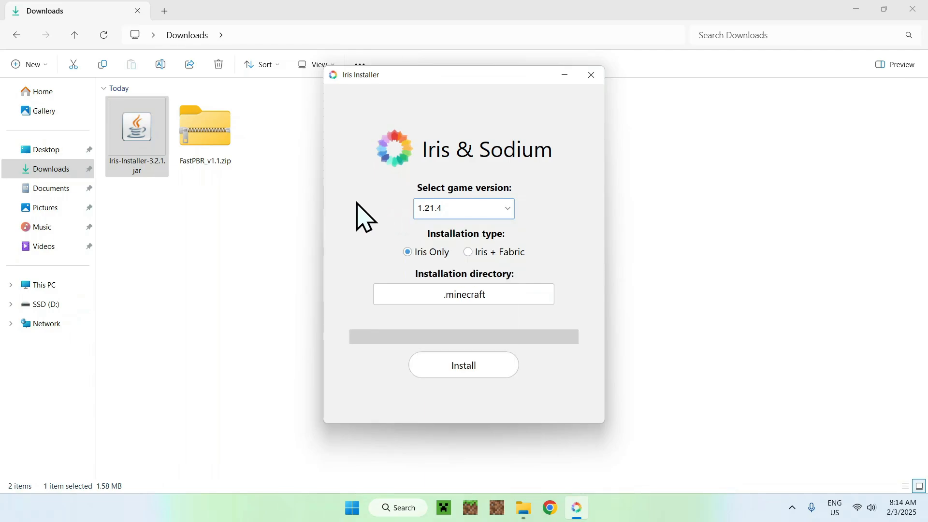
{"action": "mouse_move", "coordinate": [376, 213]}
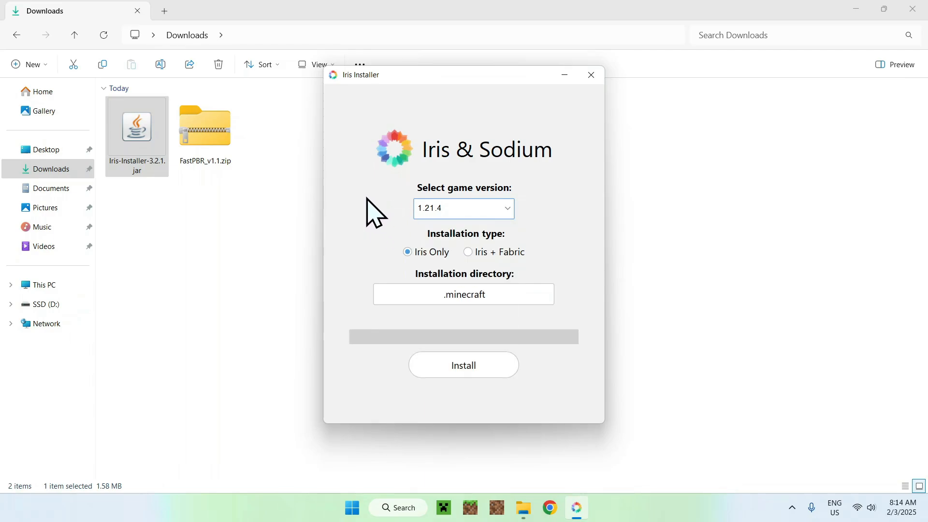
{"action": "mouse_move", "coordinate": [554, 266]}
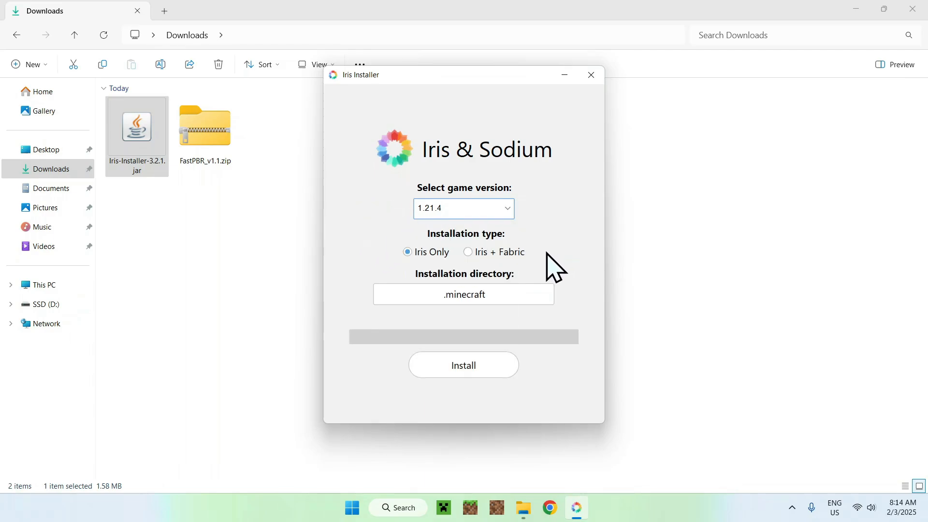
{"action": "mouse_move", "coordinate": [592, 319]}
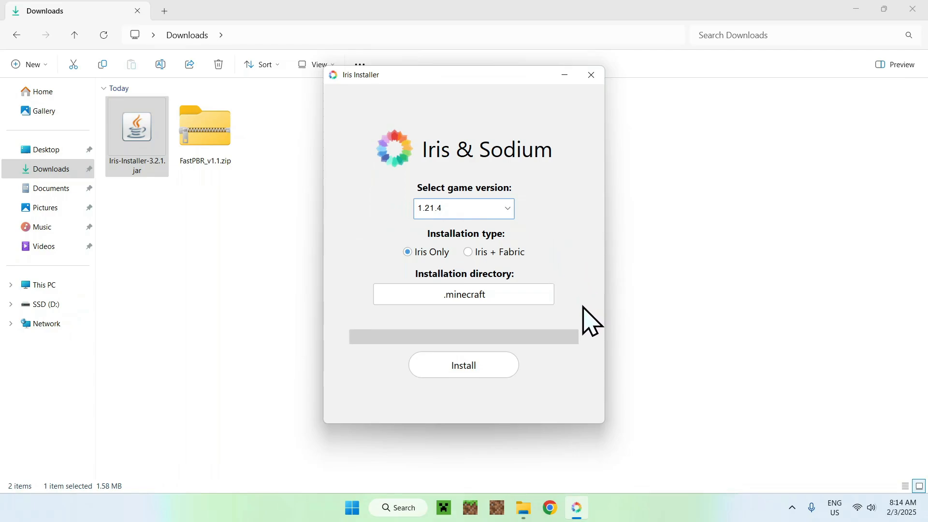
{"action": "left_click", "coordinate": [464, 364]}
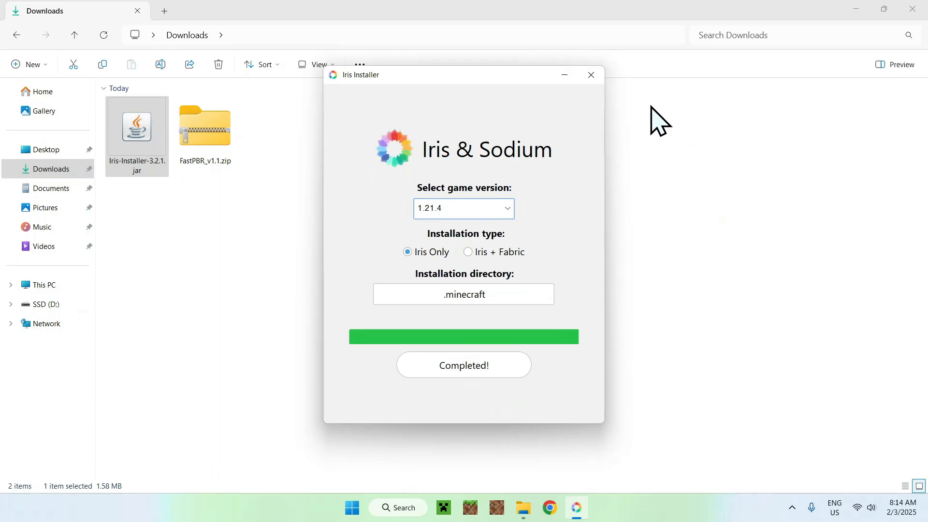
{"action": "left_click", "coordinate": [589, 75]}
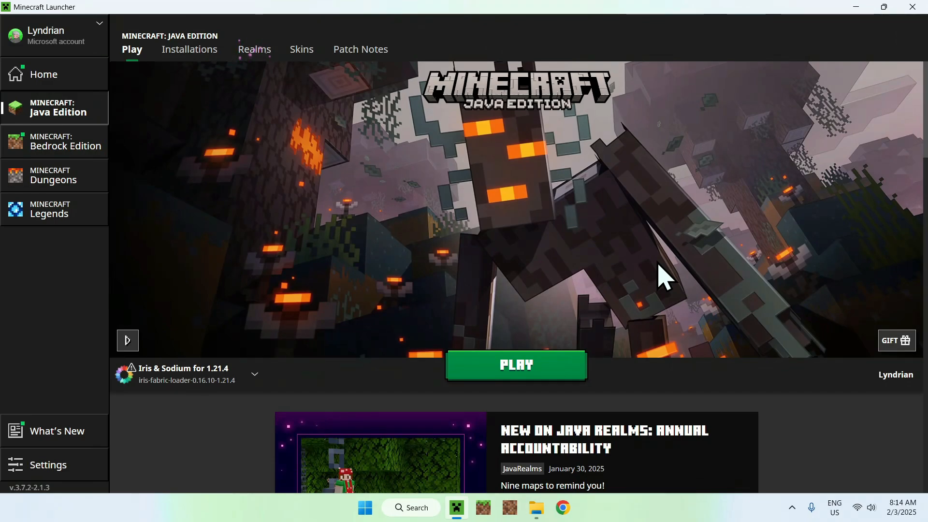
{"action": "mouse_move", "coordinate": [346, 352]}
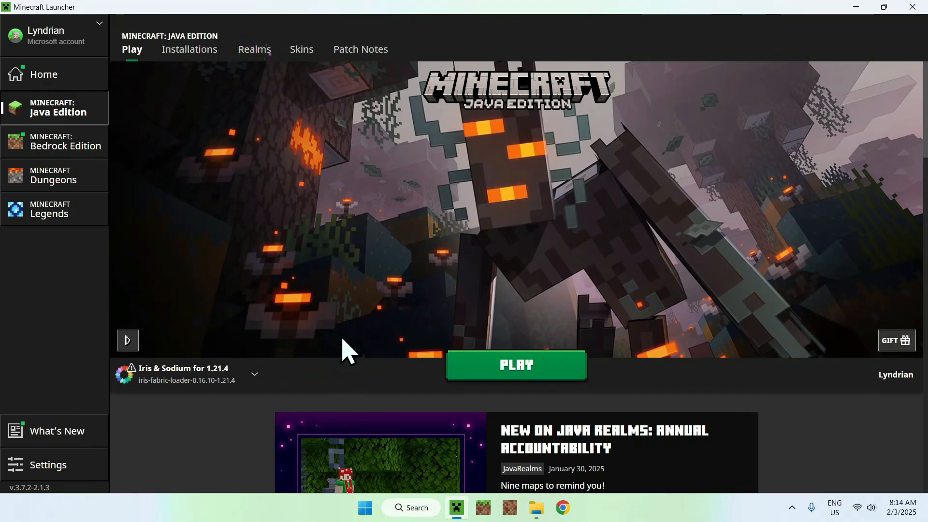
{"action": "mouse_move", "coordinate": [319, 293]}
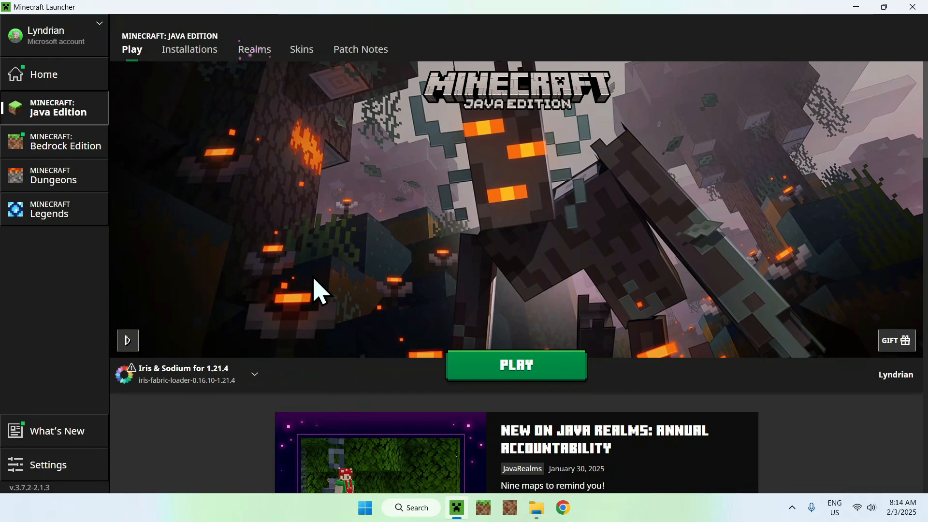
{"action": "mouse_move", "coordinate": [329, 275]}
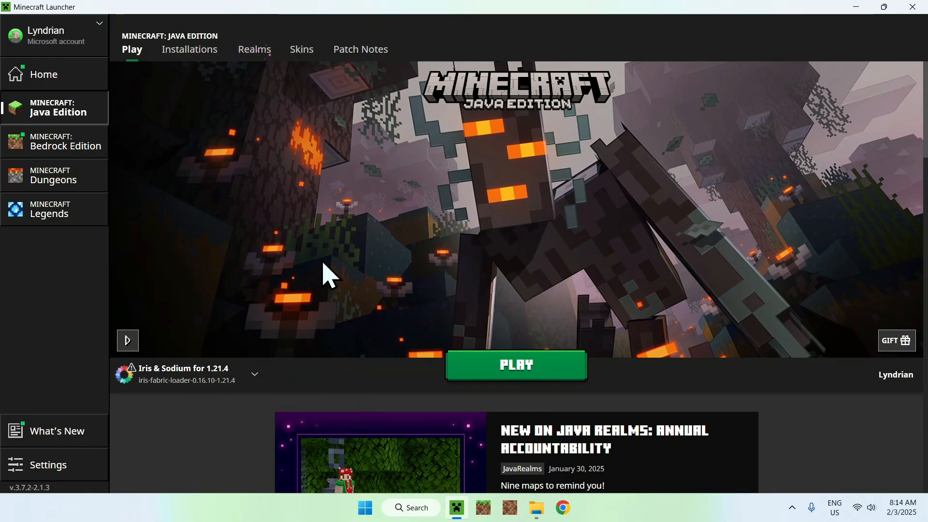
{"action": "mouse_move", "coordinate": [189, 77]}
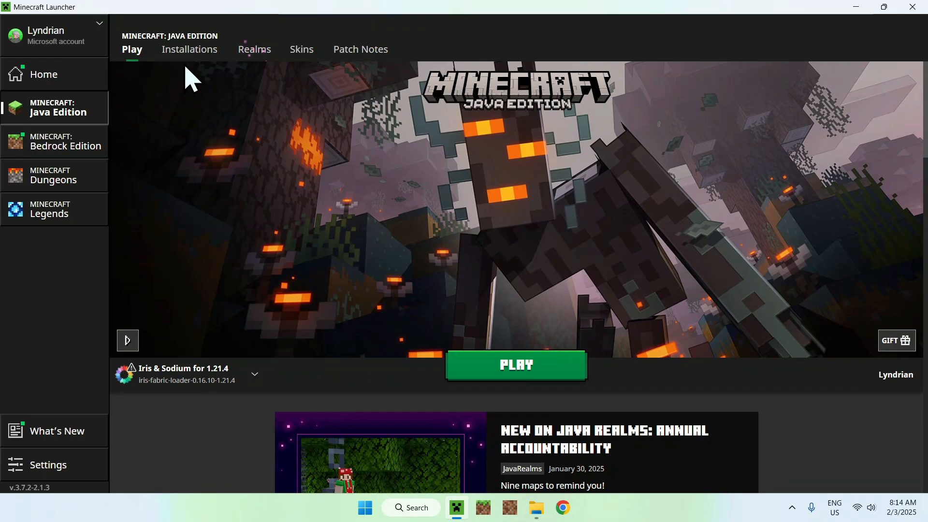
Step: Show the launcher's Installations tab listing the Iris & Sodium for 1.21.4 profile
{"action": "left_click", "coordinate": [189, 49]}
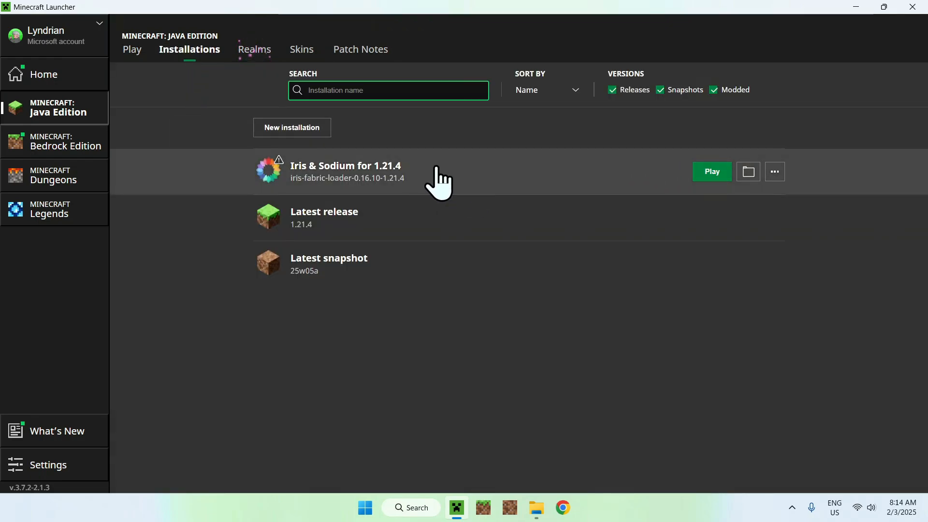
{"action": "mouse_move", "coordinate": [748, 172]}
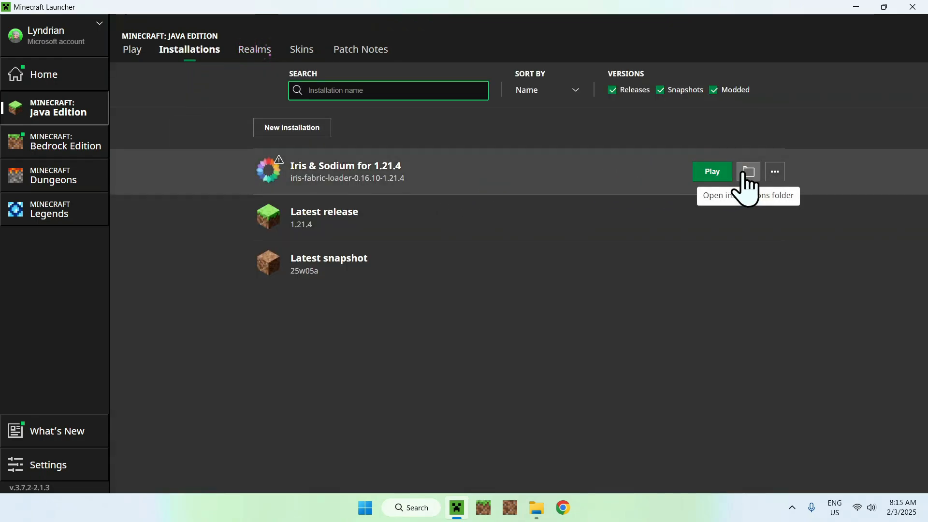
Step: Open the shaderpacks folder inside the Iris & Sodium installation's .minecraft game folder
{"action": "left_click", "coordinate": [747, 172]}
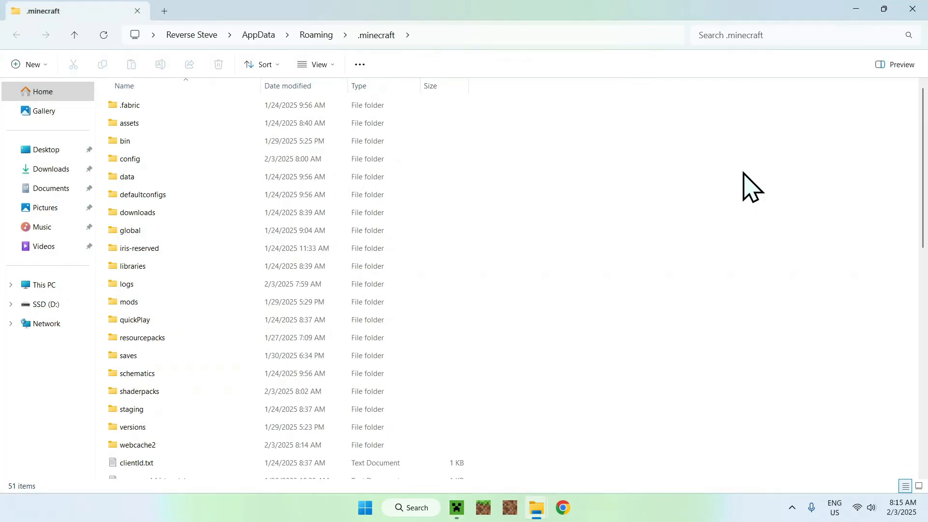
{"action": "left_click", "coordinate": [140, 391]}
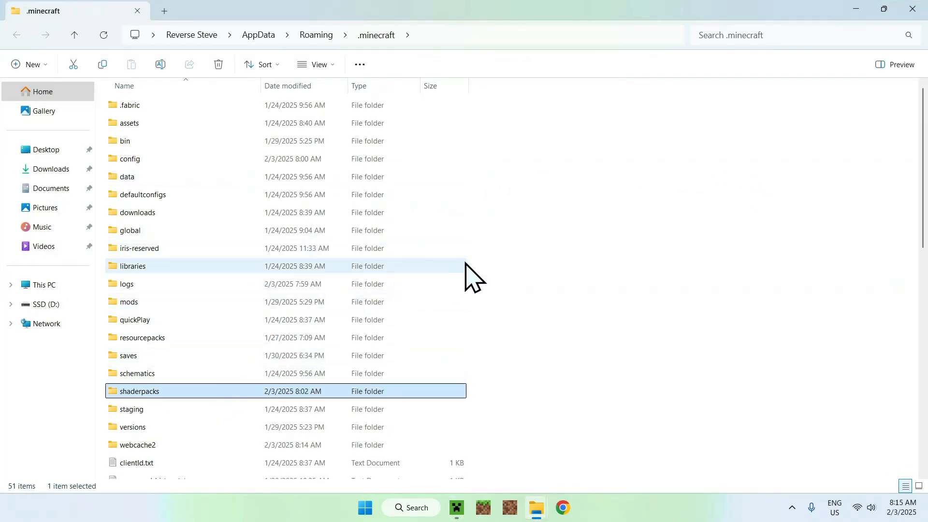
{"action": "mouse_move", "coordinate": [210, 406]}
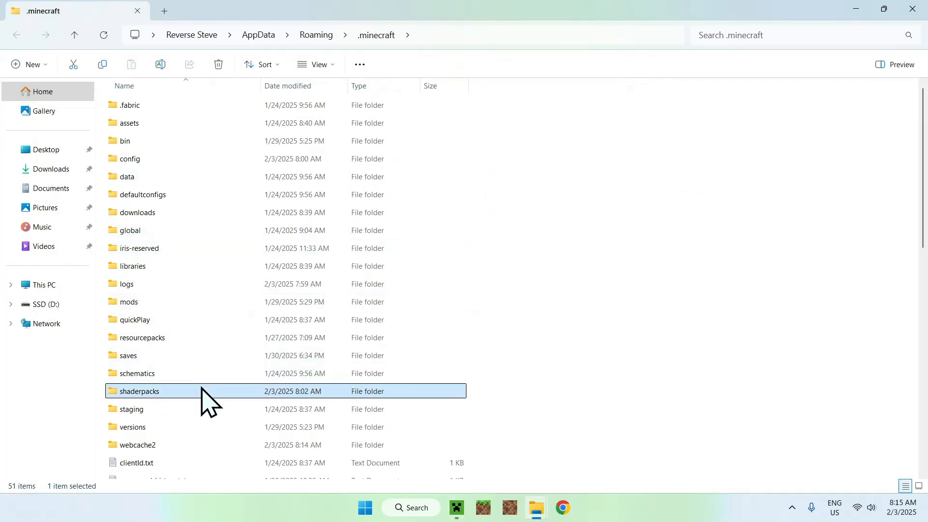
{"action": "double_click", "coordinate": [140, 391]}
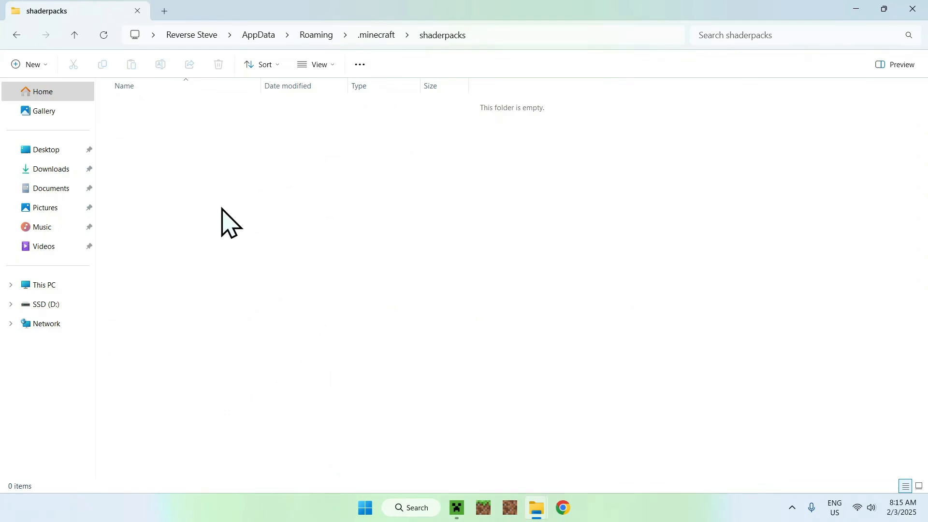
Step: Bring FastPBR_v1.1.zip over from Downloads into the shaderpacks folder
{"action": "left_click", "coordinate": [52, 169]}
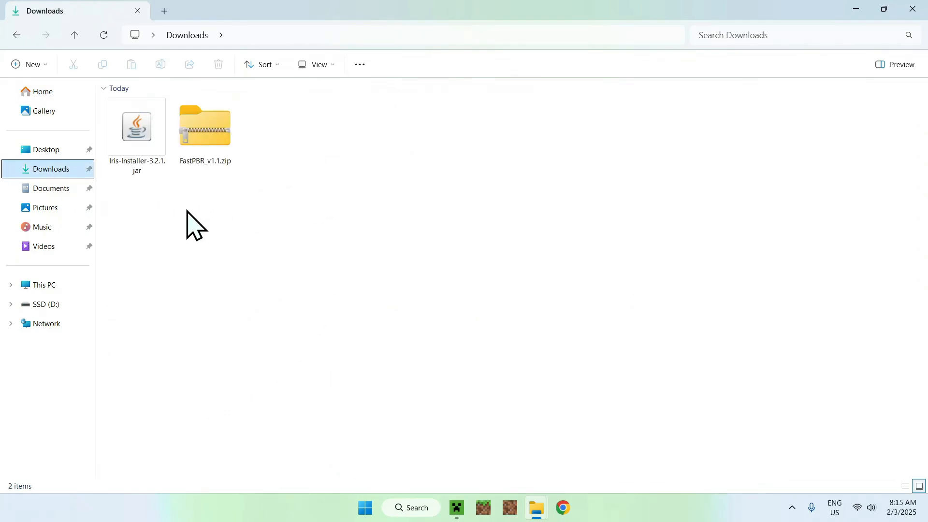
{"action": "left_click", "coordinate": [204, 126]}
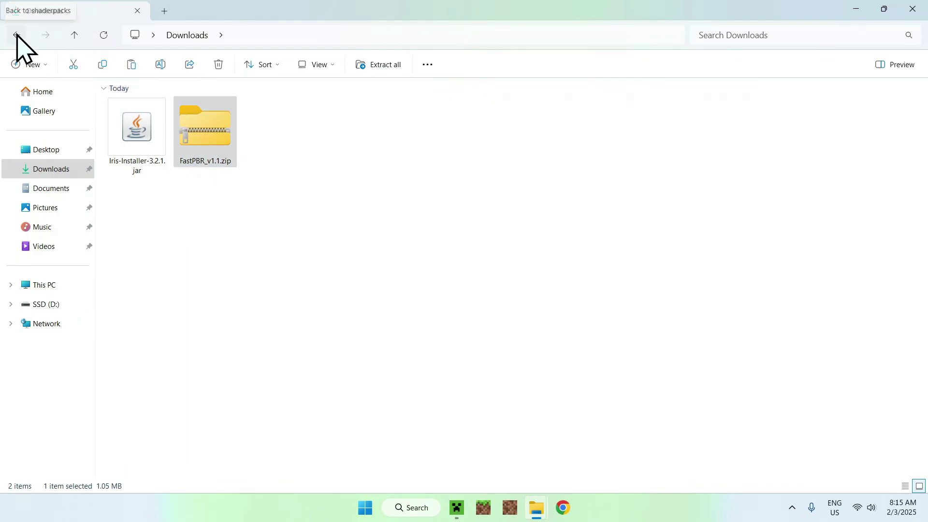
{"action": "left_click", "coordinate": [16, 35]}
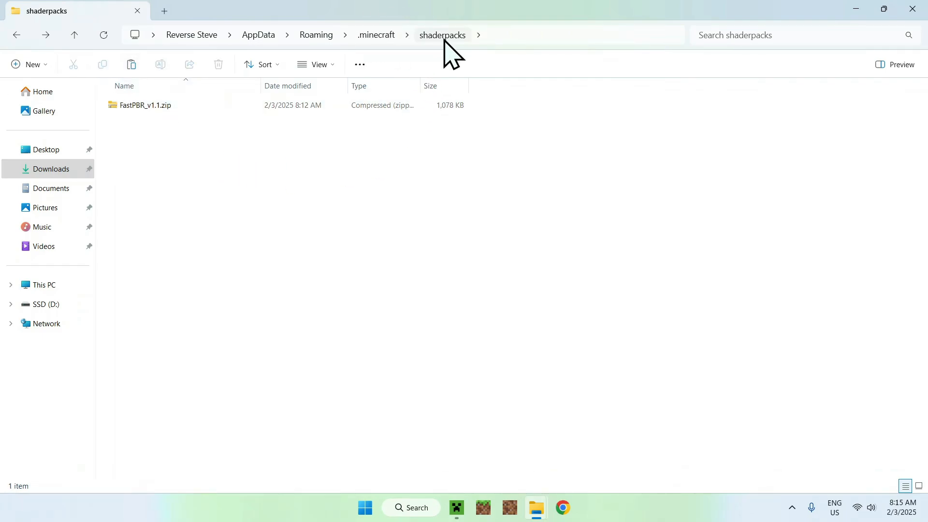
{"action": "mouse_move", "coordinate": [200, 159]}
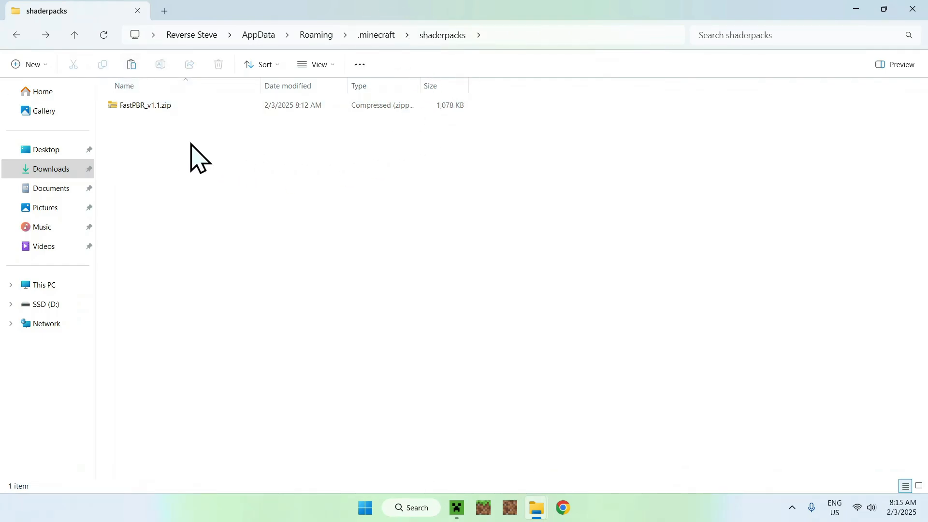
{"action": "mouse_move", "coordinate": [462, 506]}
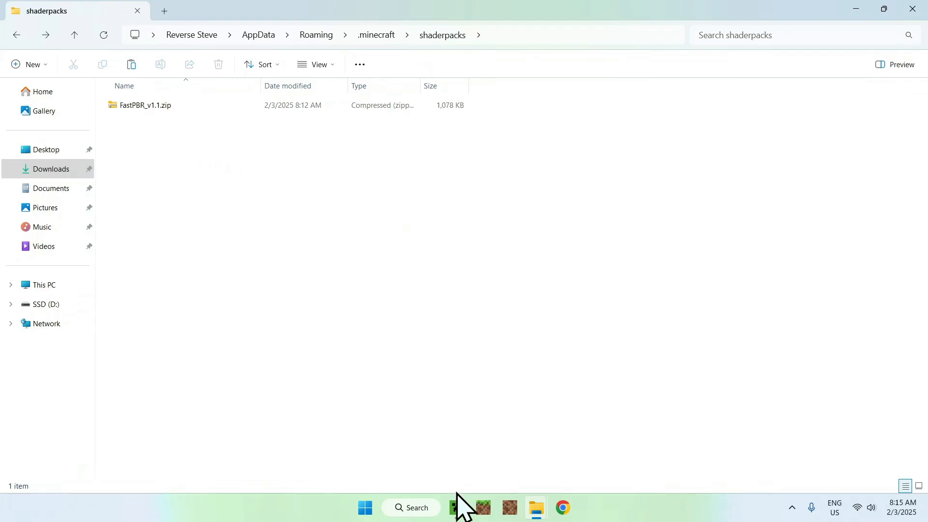
Step: Launch the Iris & Sodium for 1.21.4 installation from the Minecraft Launcher's Java Edition page
{"action": "left_click", "coordinate": [456, 507]}
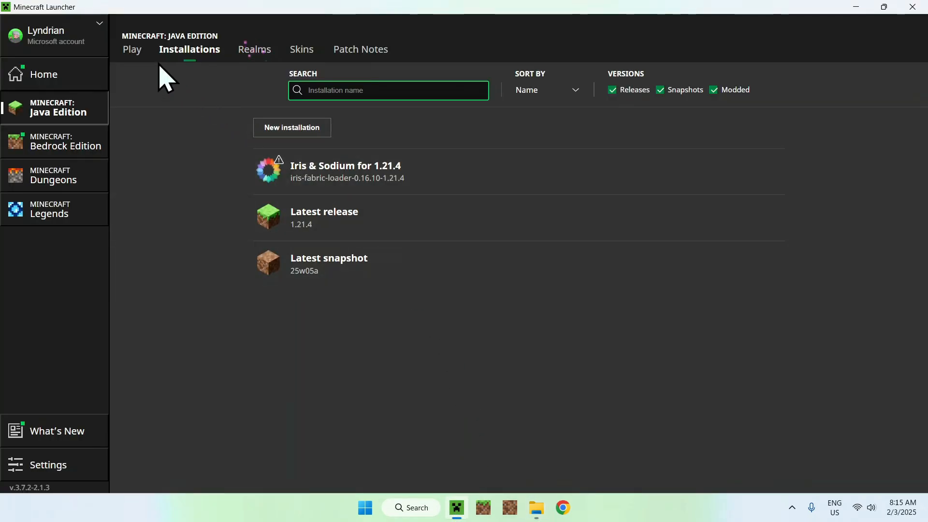
{"action": "left_click", "coordinate": [132, 49]}
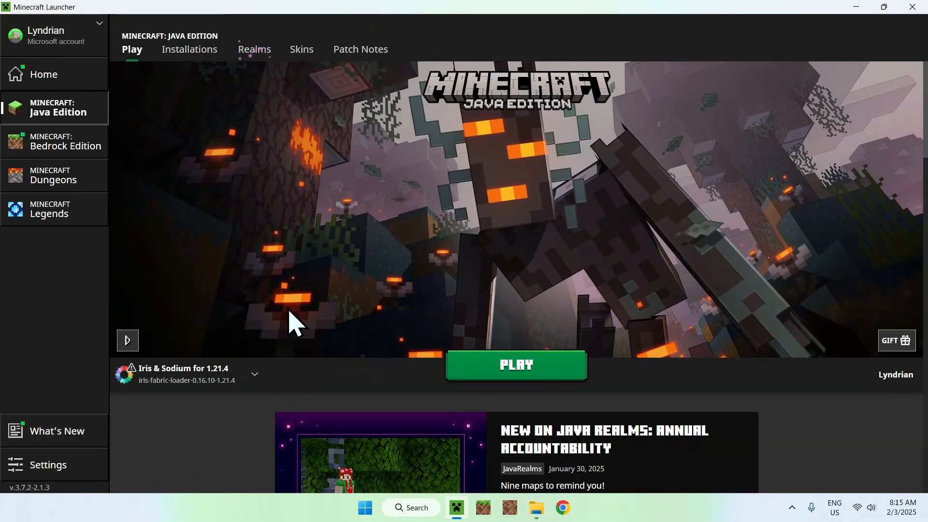
{"action": "left_click", "coordinate": [515, 365]}
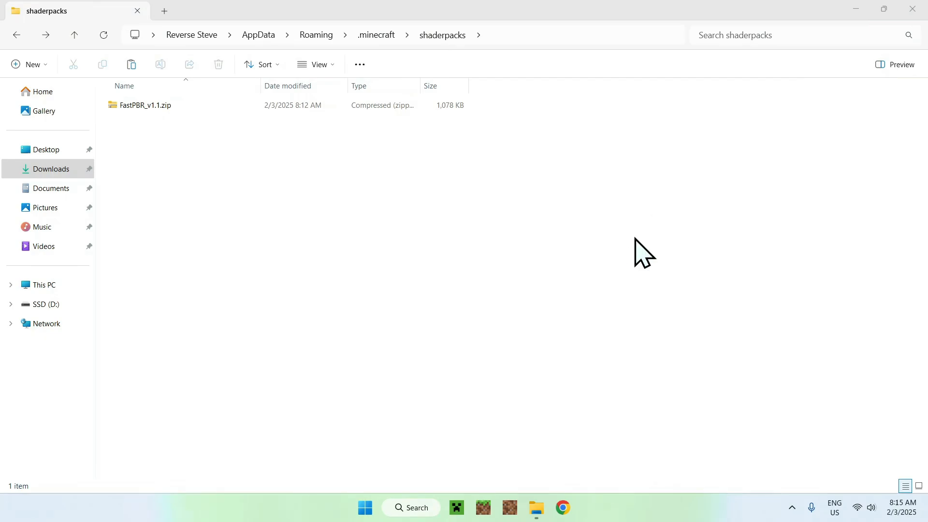
{"action": "left_click", "coordinate": [456, 508]}
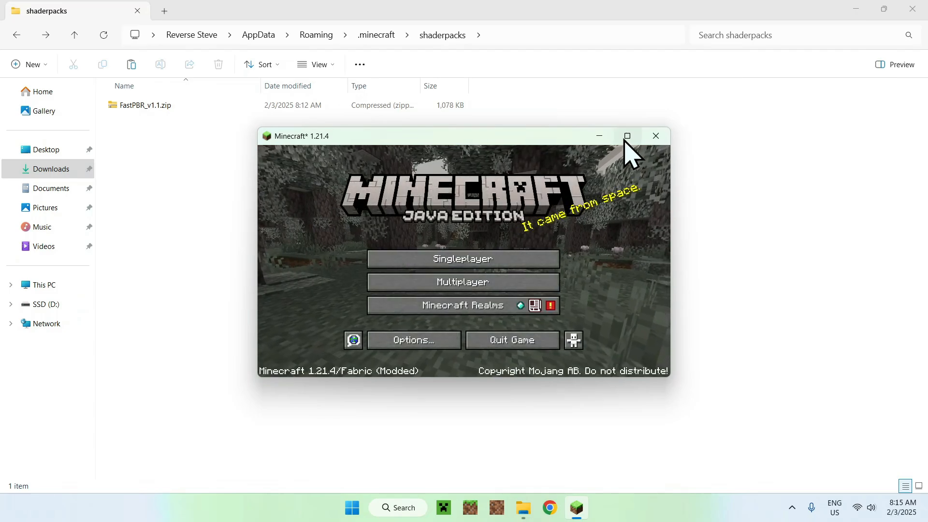
Step: Maximize the Minecraft window and load a singleplayer world
{"action": "left_click", "coordinate": [627, 135]}
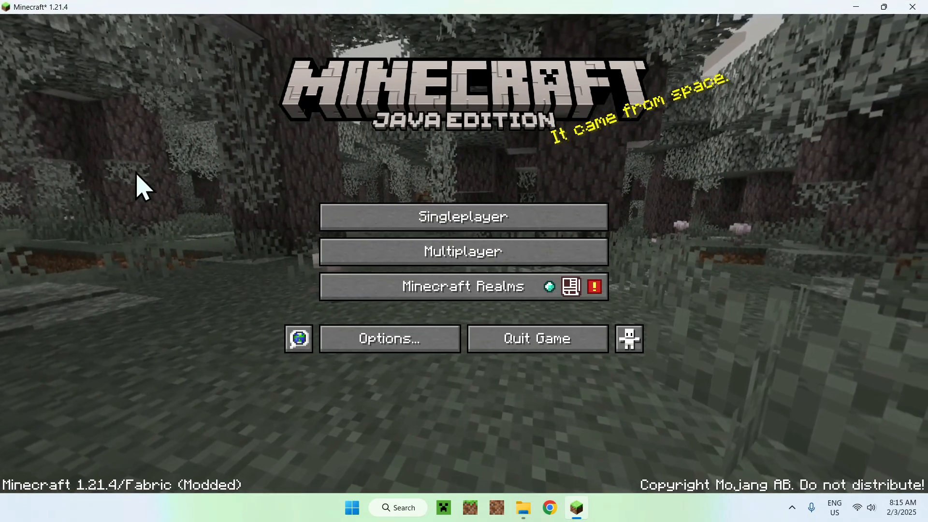
{"action": "mouse_move", "coordinate": [127, 222]}
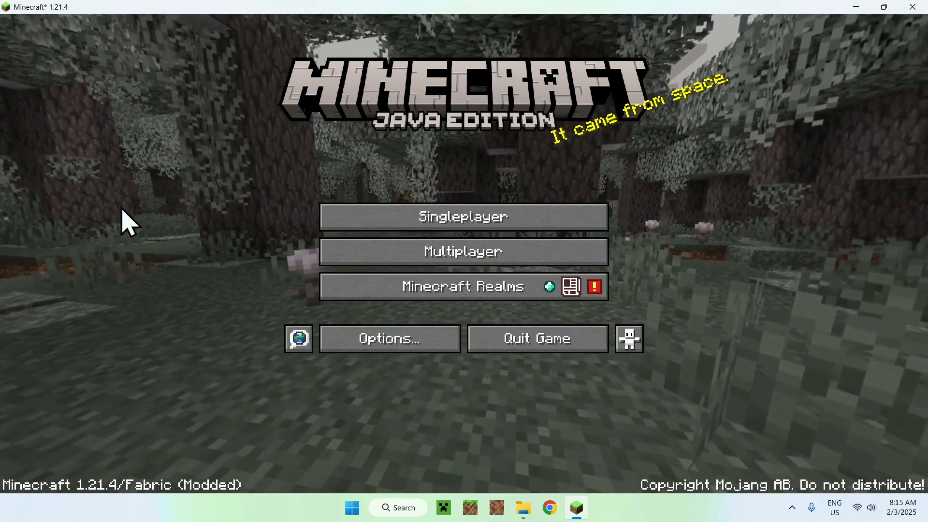
{"action": "left_click", "coordinate": [462, 217]}
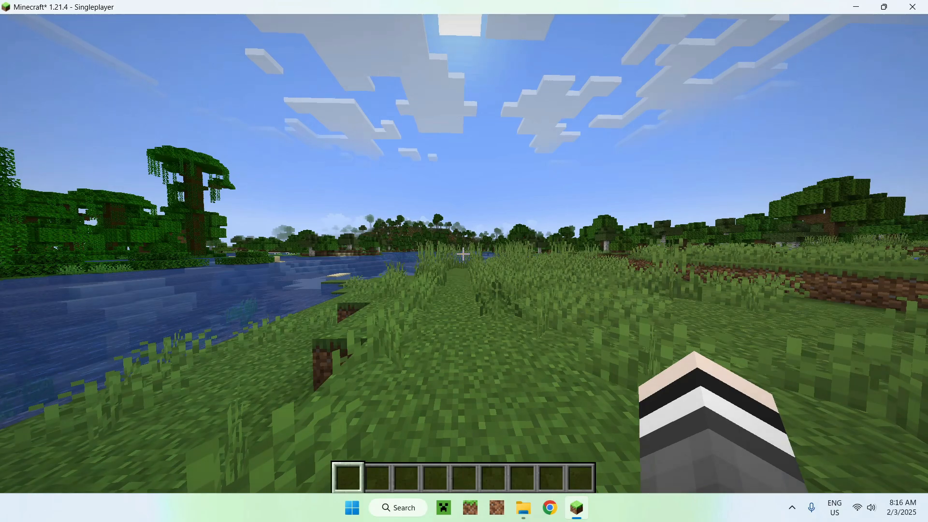
Step: Select FastPBR_v1.1.zip under Options > Video Settings > Shader Packs
{"action": "key", "text": "Escape"}
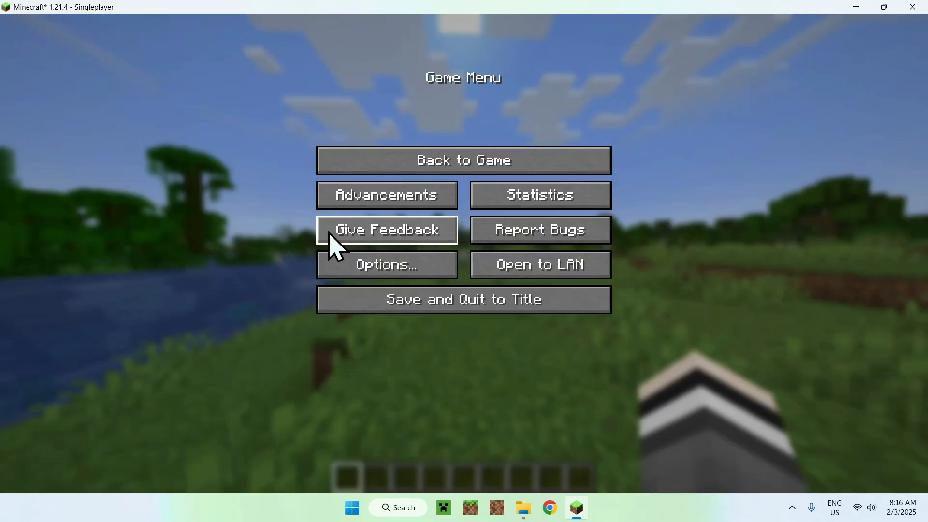
{"action": "mouse_move", "coordinate": [388, 274]}
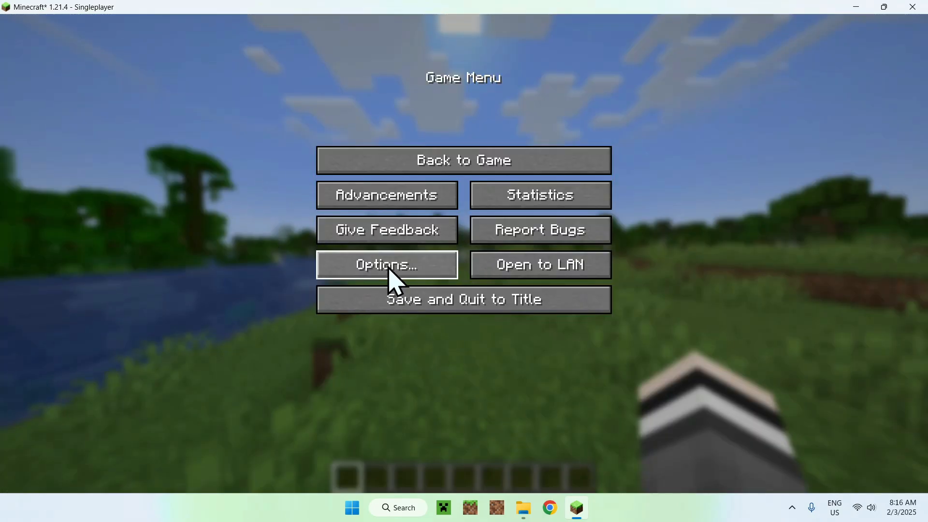
{"action": "left_click", "coordinate": [386, 264]}
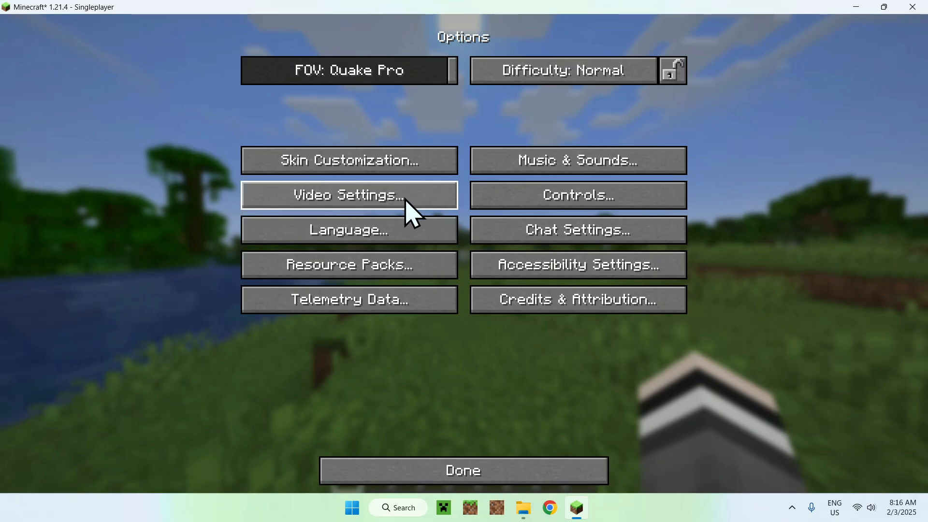
{"action": "left_click", "coordinate": [348, 195]}
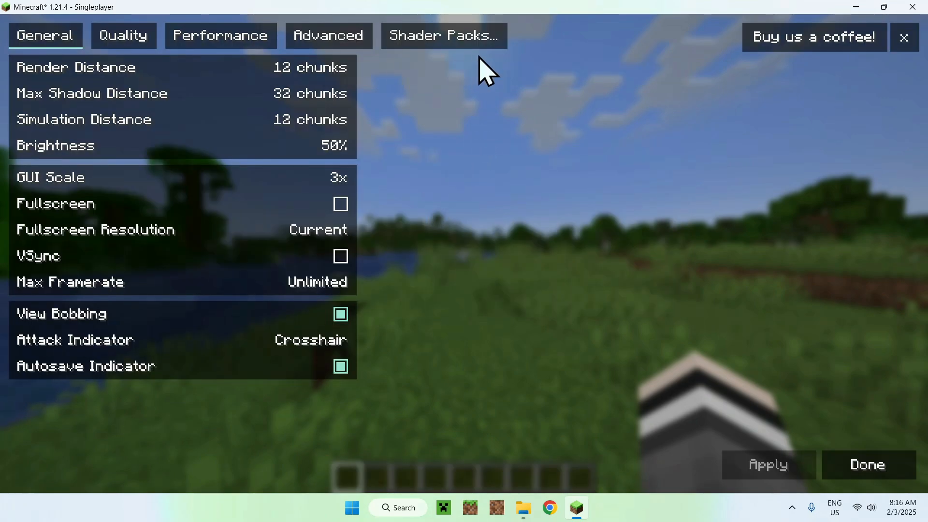
{"action": "left_click", "coordinate": [444, 35]}
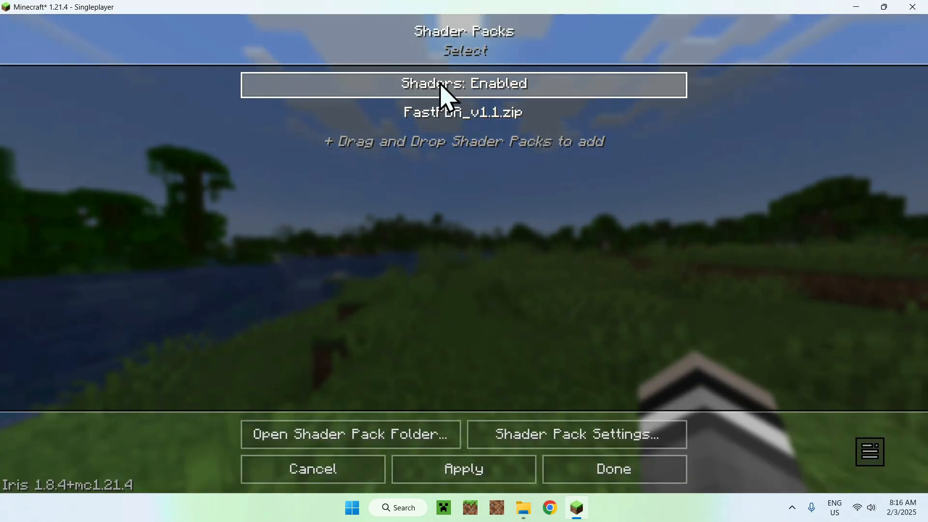
{"action": "left_click", "coordinate": [463, 115]}
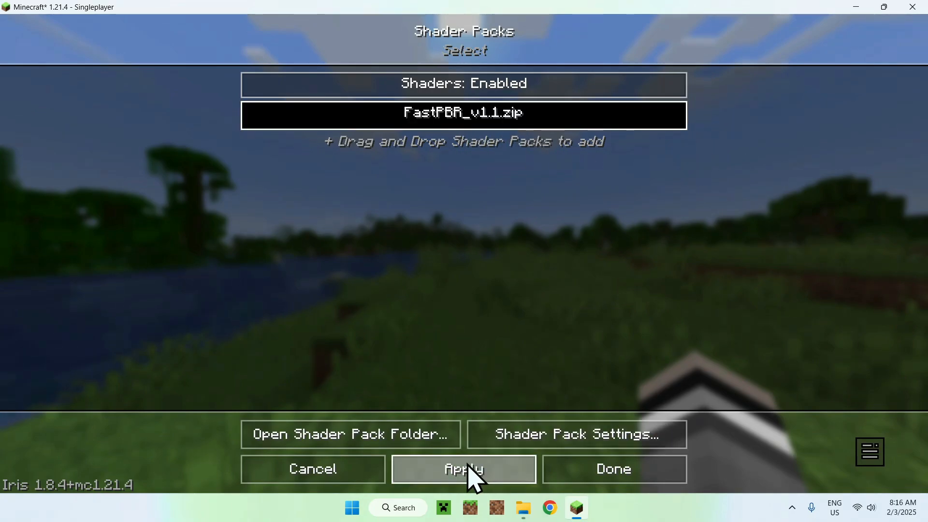
{"action": "mouse_move", "coordinate": [596, 246]}
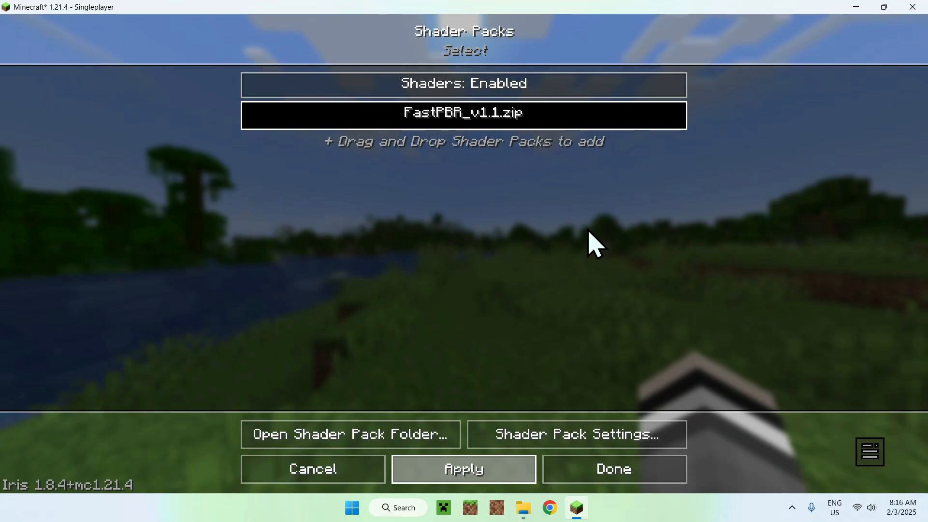
Step: Return to the world, now rendered with FastPBR lighting and reflective water
{"action": "left_click", "coordinate": [614, 469]}
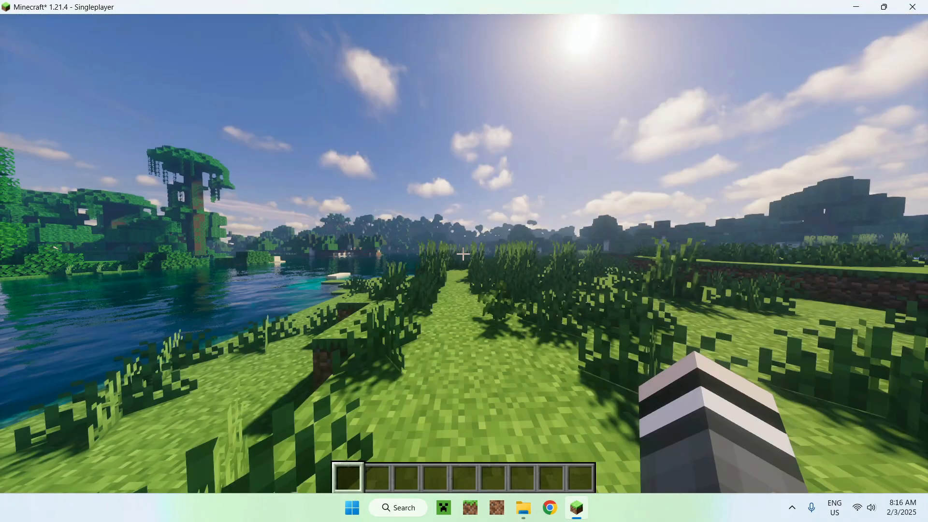
{"action": "mouse_move", "coordinate": [464, 255]}
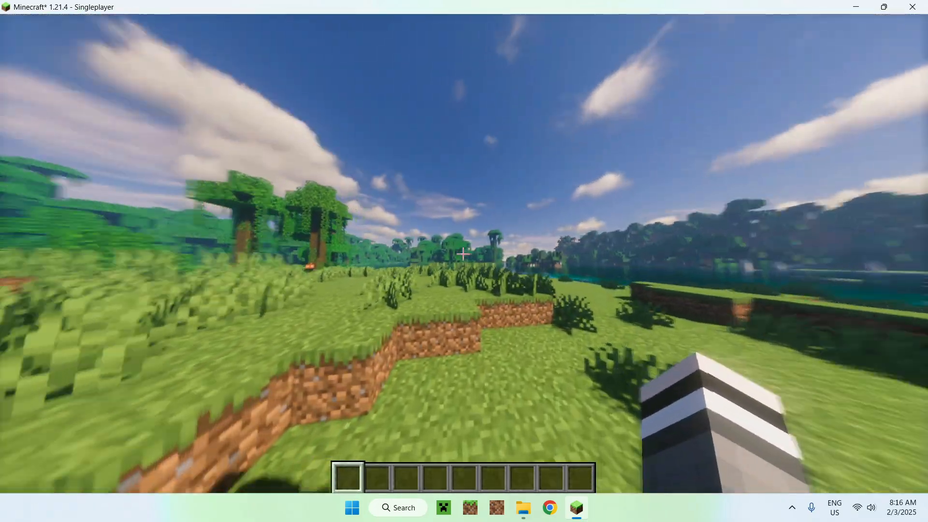
{"action": "mouse_move", "coordinate": [464, 255]}
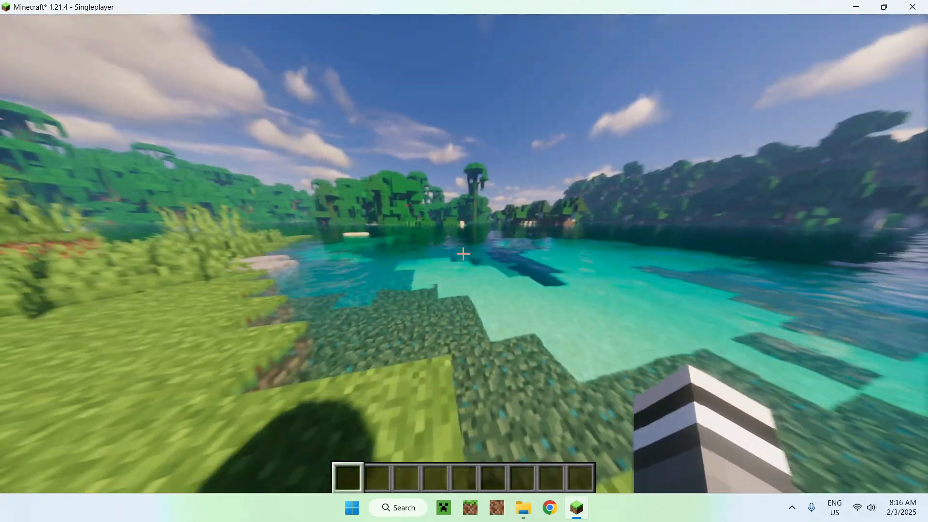
{"action": "mouse_move", "coordinate": [464, 255]}
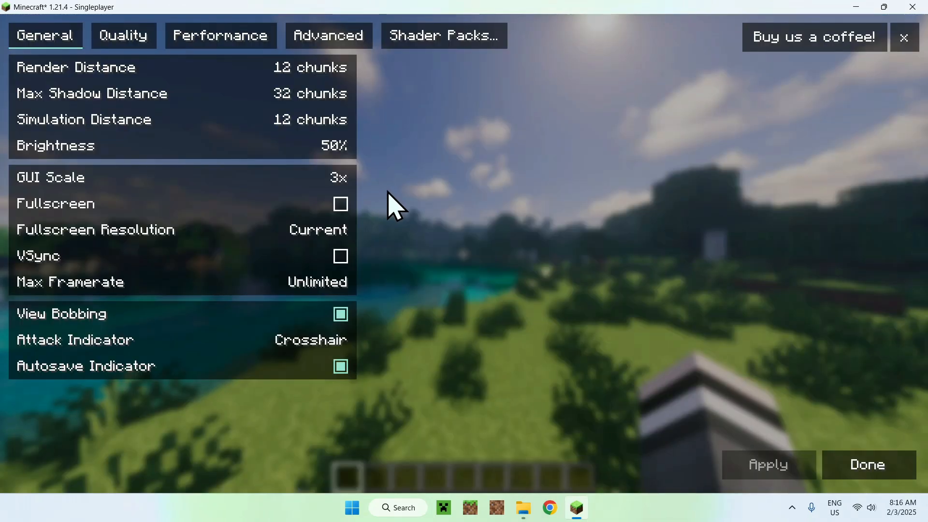
Step: Revisit the Shader Packs list, then close it and Options to resume playing
{"action": "left_click", "coordinate": [444, 35]}
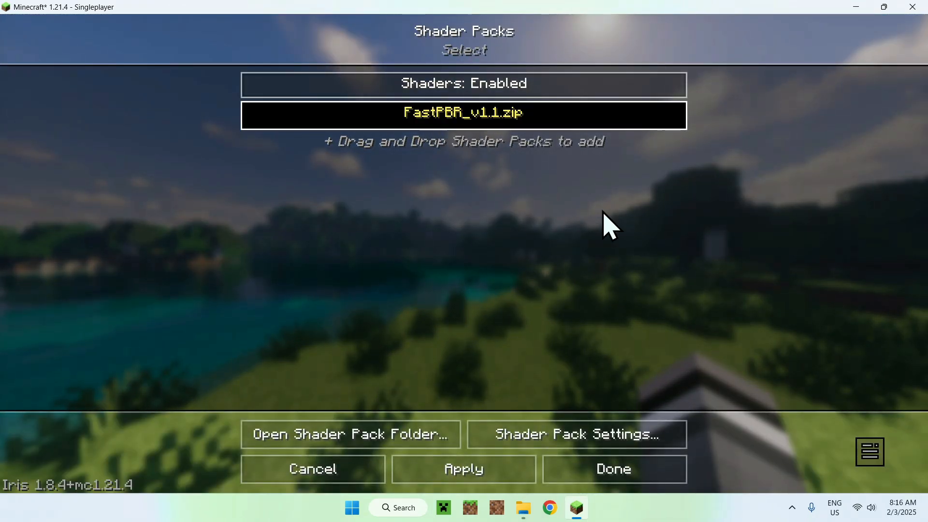
{"action": "left_click", "coordinate": [575, 435]}
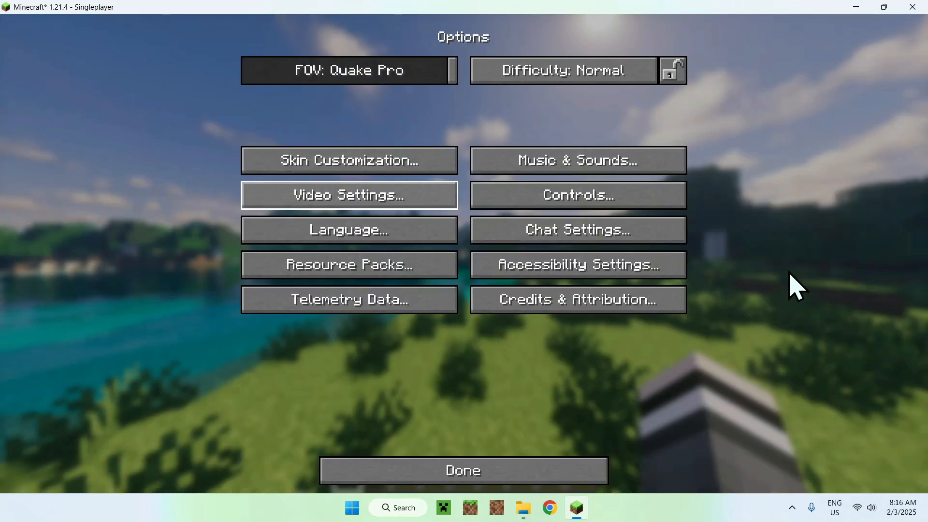
{"action": "left_click", "coordinate": [463, 470]}
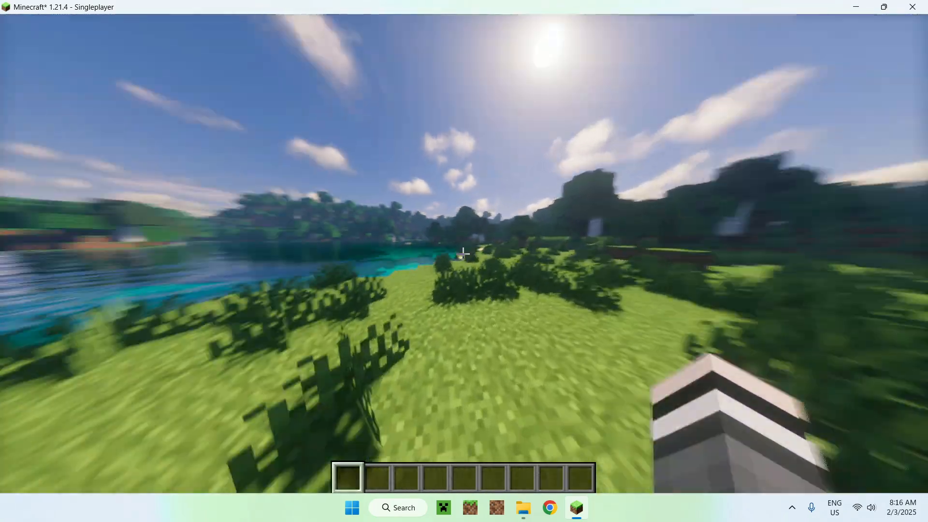
{"action": "mouse_move", "coordinate": [464, 256]}
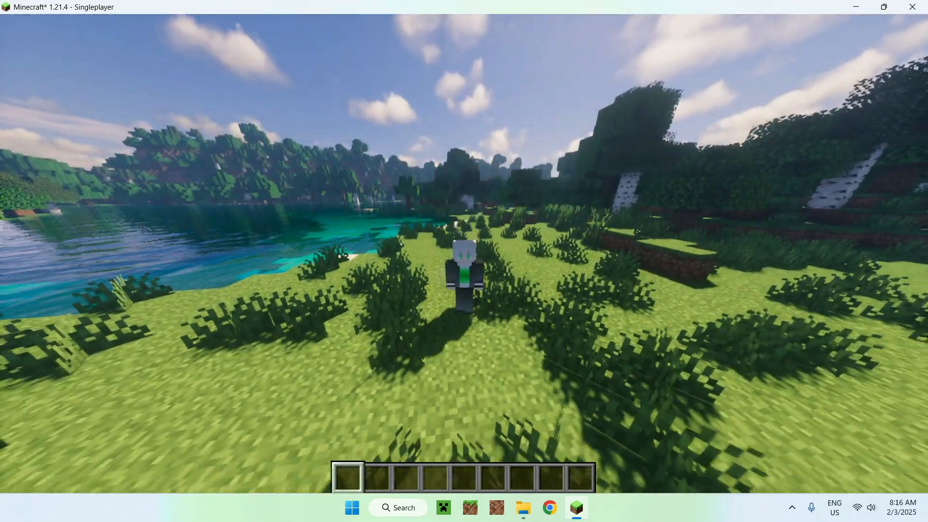
{"action": "mouse_move", "coordinate": [464, 261]}
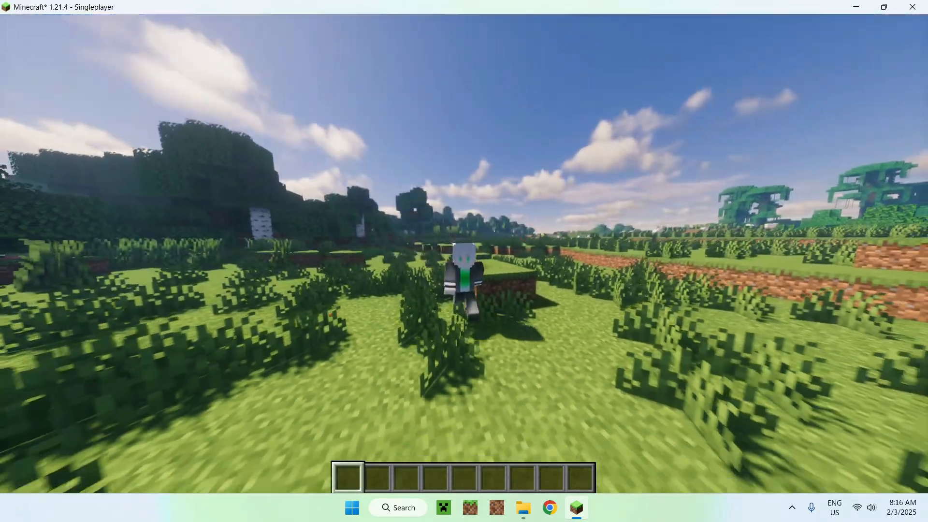